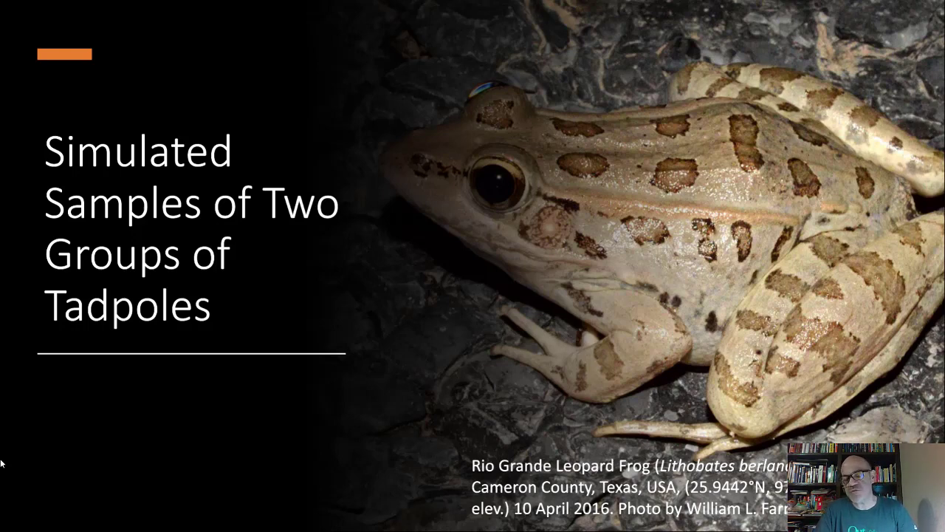
mouse_move(148, 418)
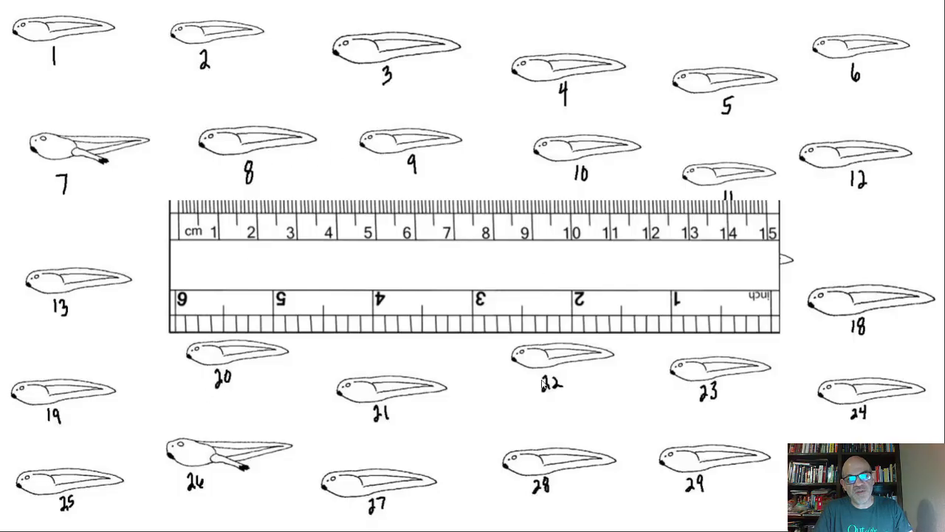
mouse_move(466, 412)
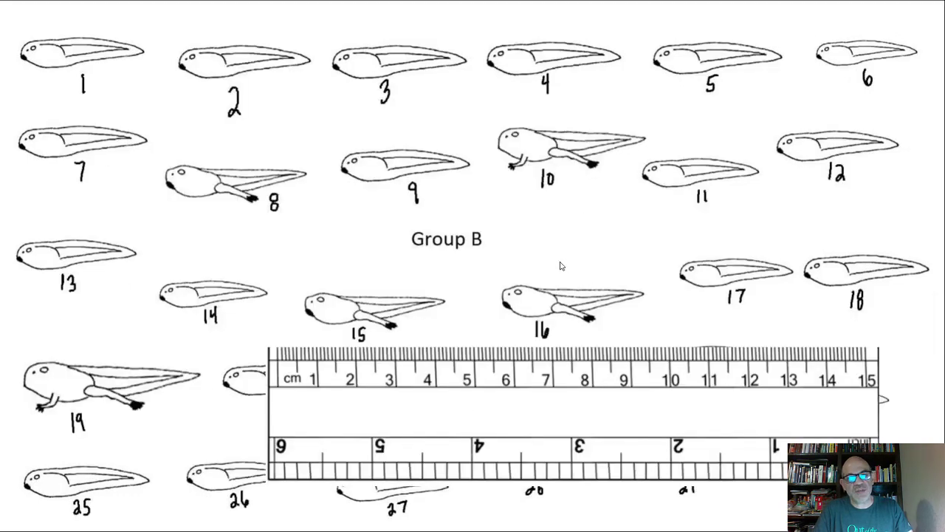
mouse_move(572, 247)
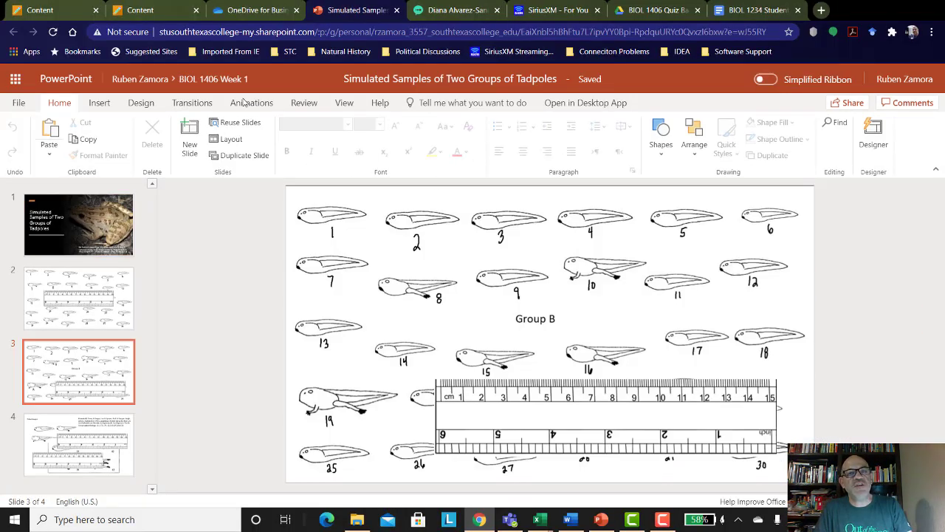
Jump to the Week 1 Laboratory Assignments section and scroll to the tadpole lab download links.
left_click(255, 11)
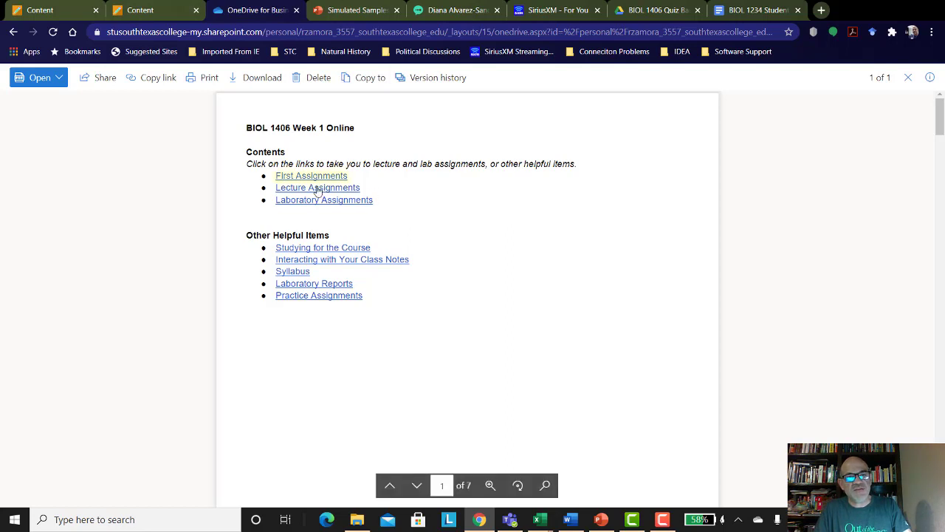
mouse_move(311, 176)
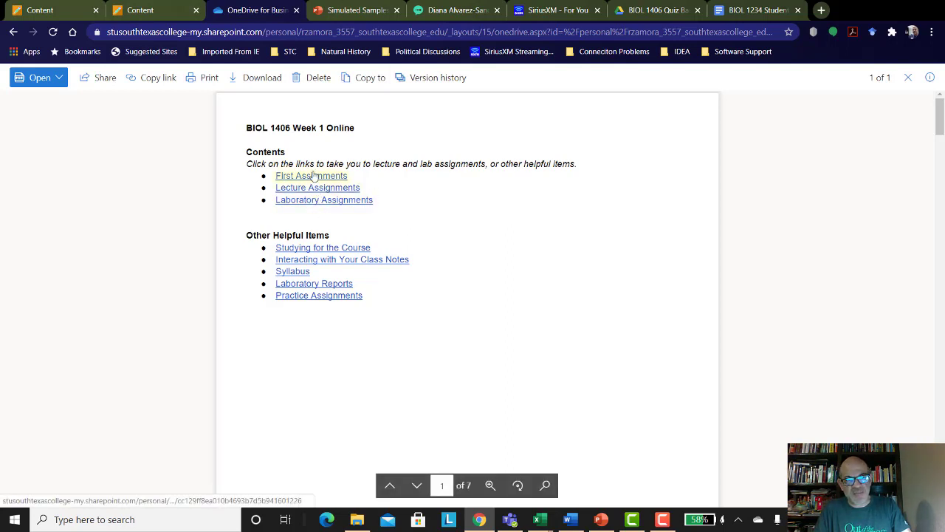
mouse_move(311, 207)
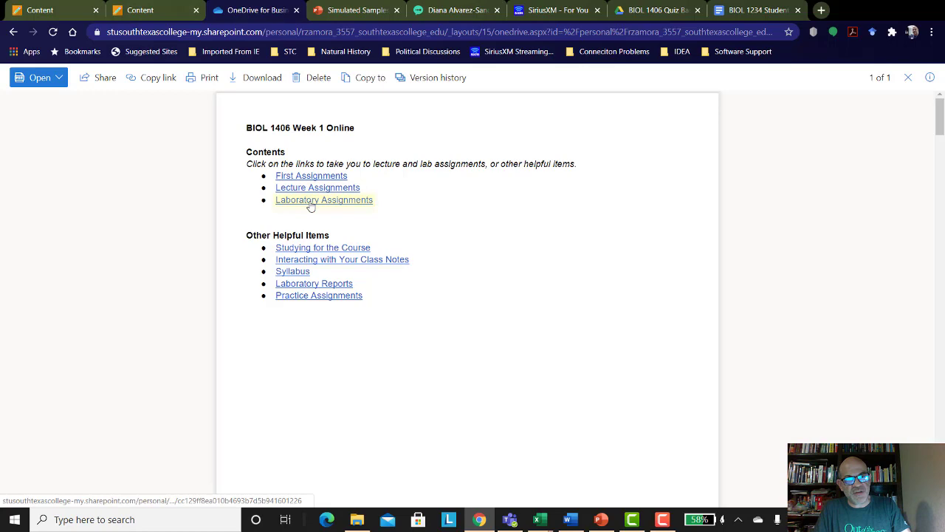
left_click(324, 200)
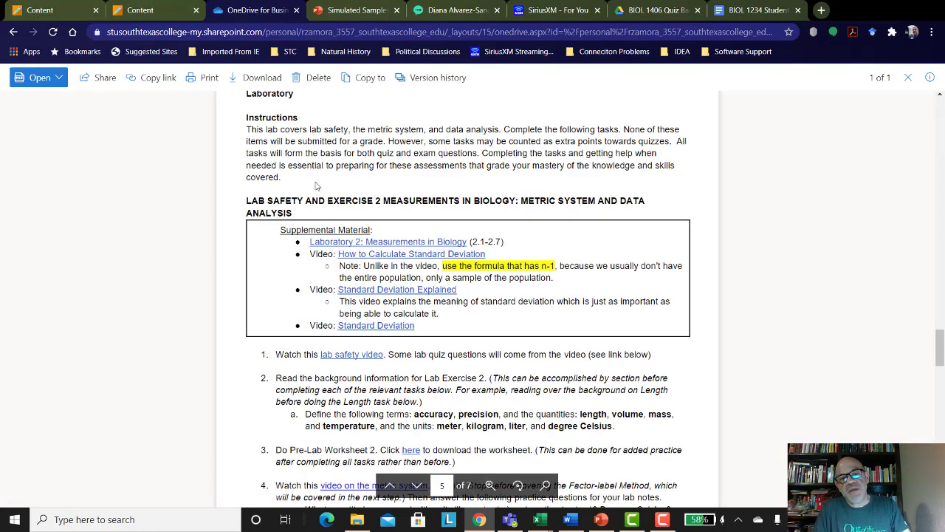
mouse_move(309, 254)
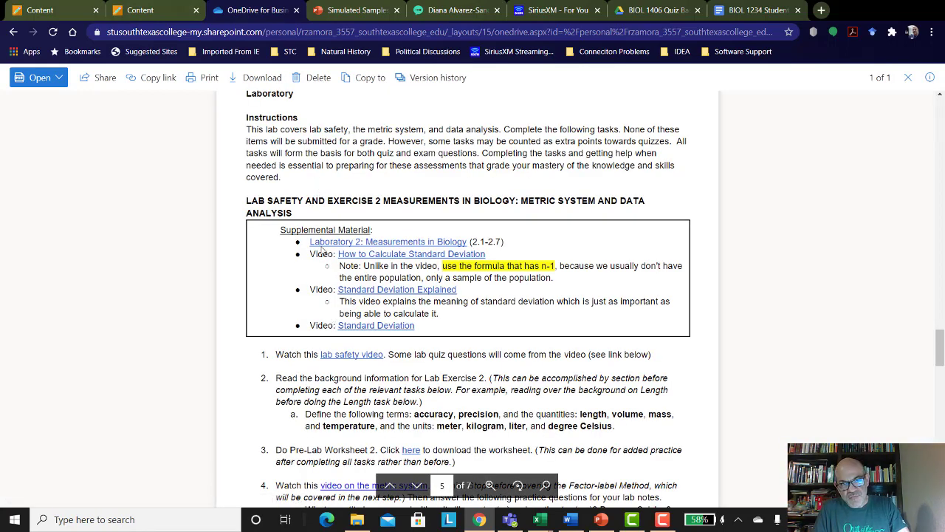
scroll("down", 3)
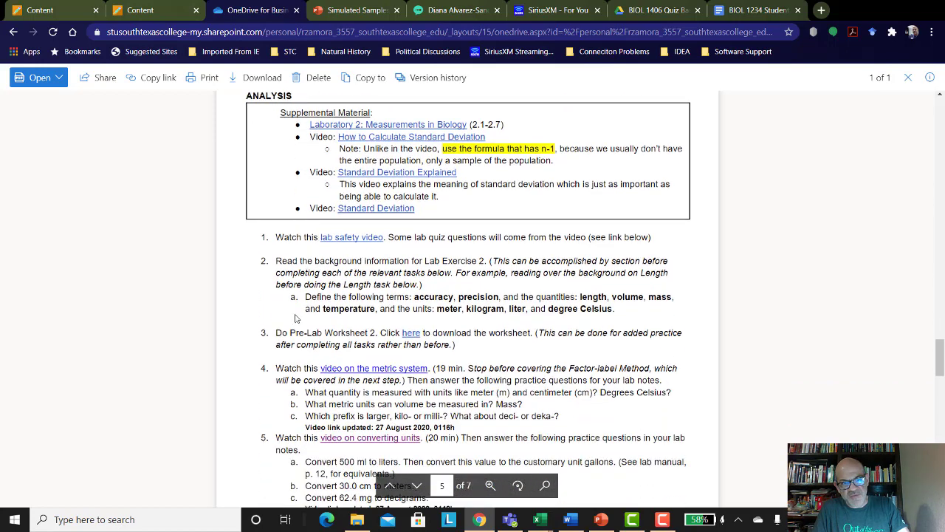
scroll("down", 3)
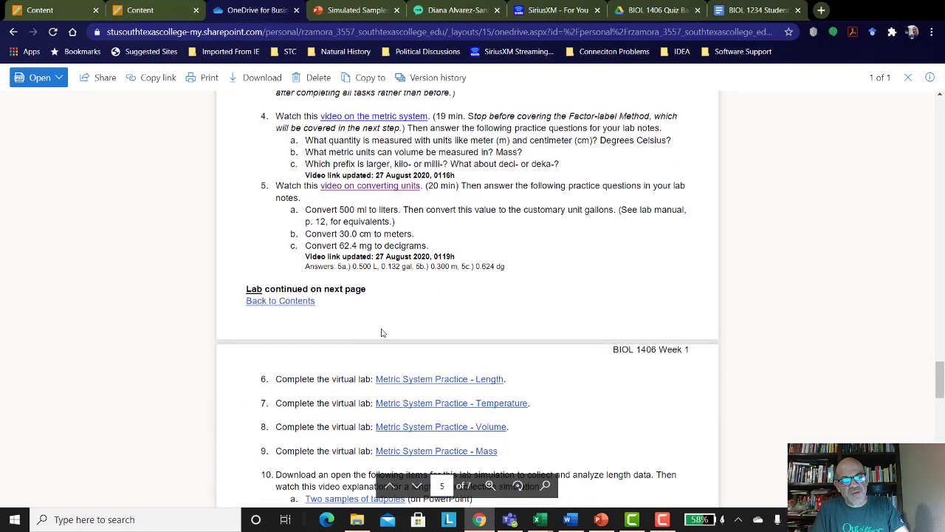
scroll("down", 3)
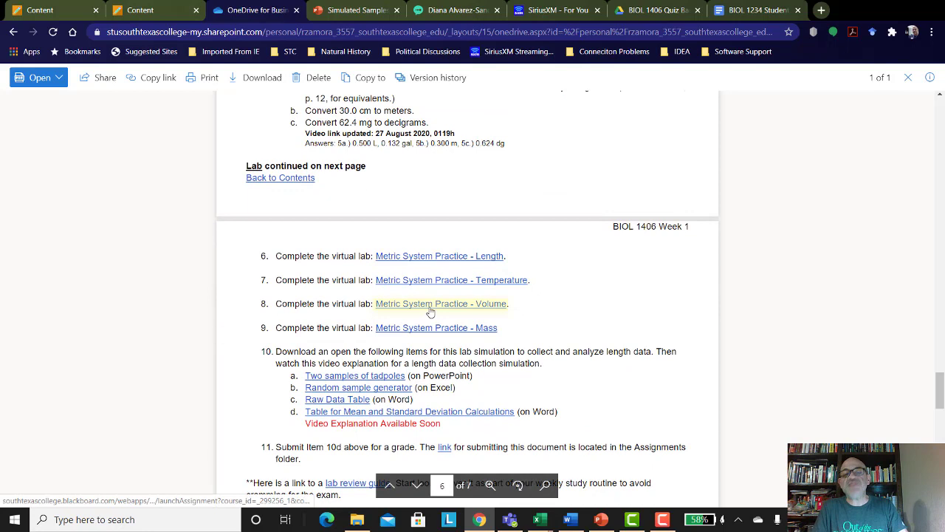
mouse_move(287, 376)
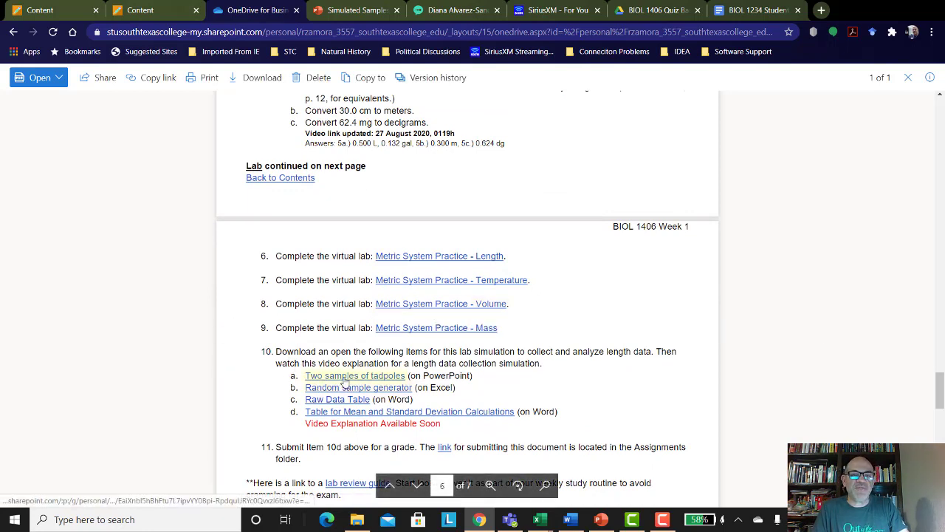
mouse_move(345, 379)
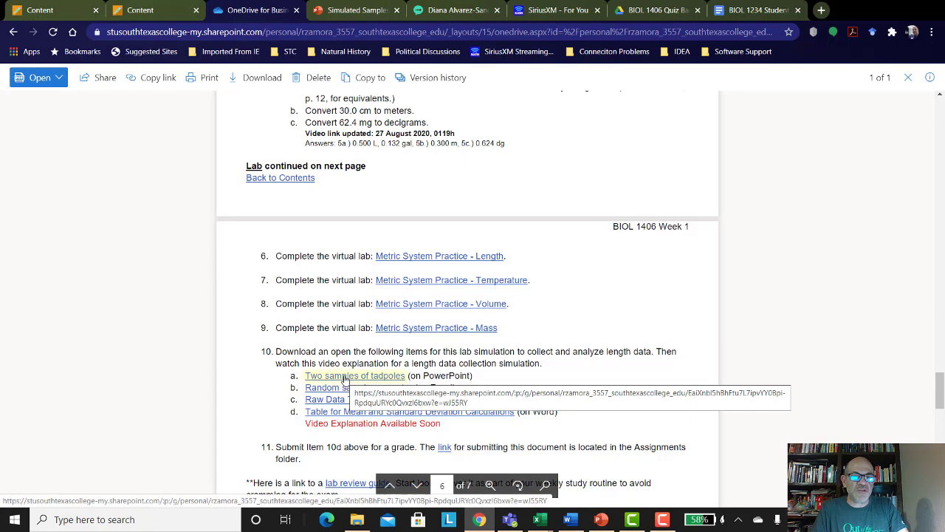
Open the Two samples of tadpoles presentation and browse its Open, Download As and Save a Copy options.
left_click(354, 376)
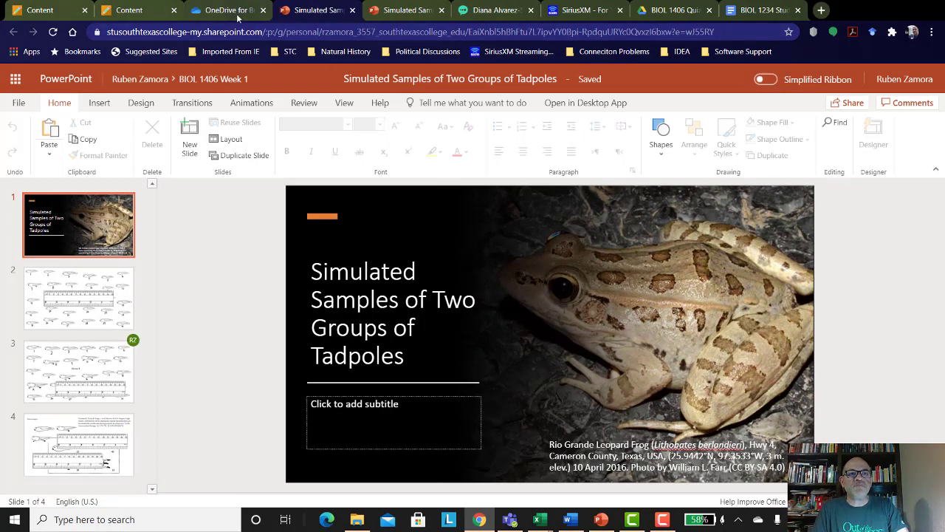
mouse_move(229, 10)
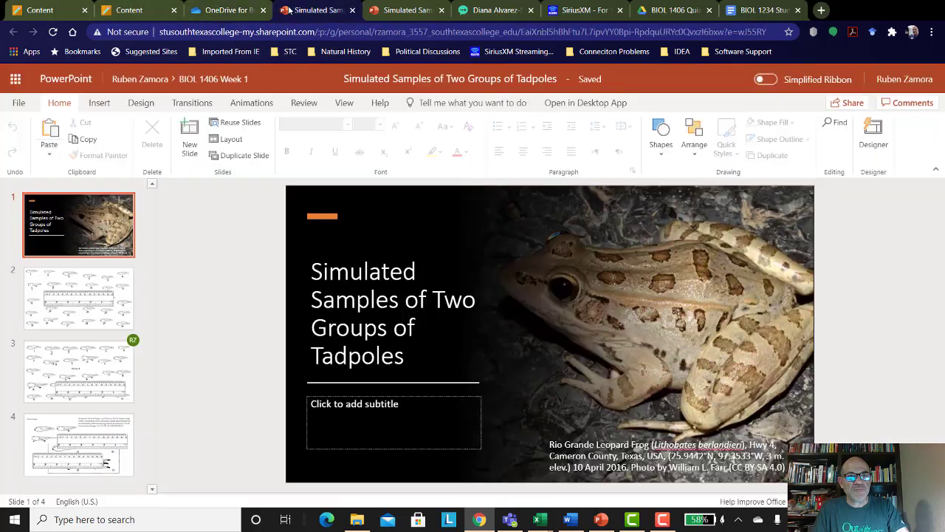
left_click(19, 103)
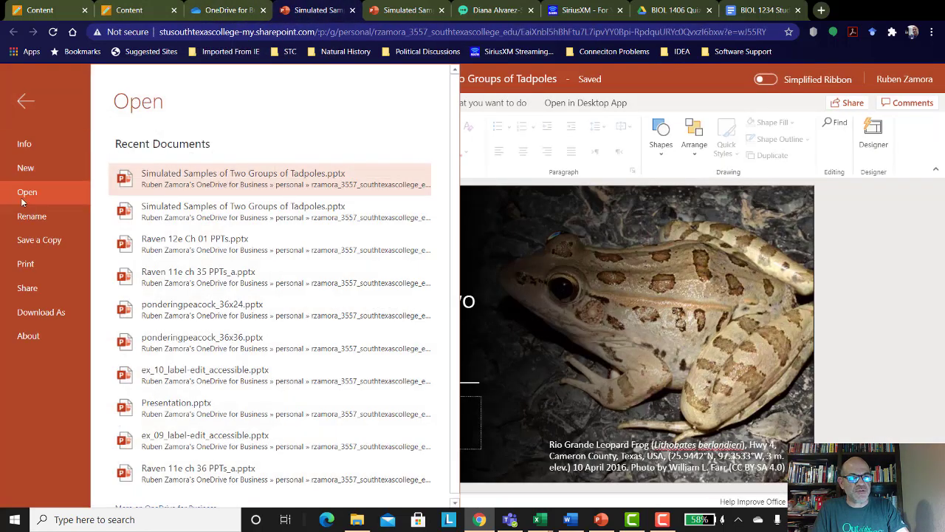
left_click(42, 311)
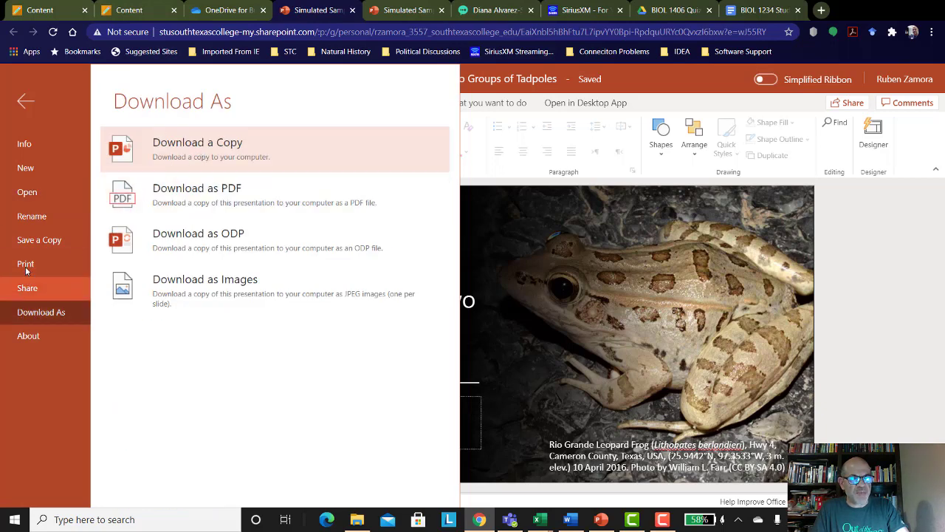
left_click(38, 240)
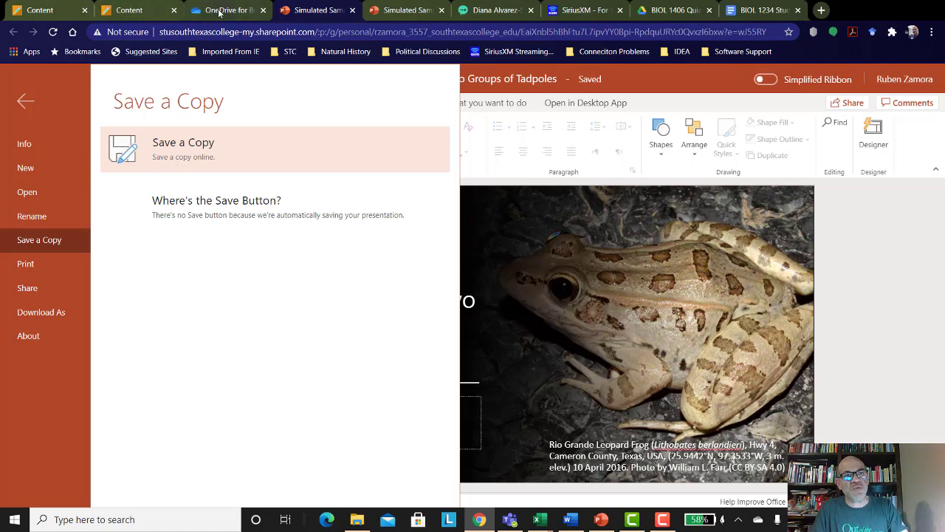
mouse_move(244, 9)
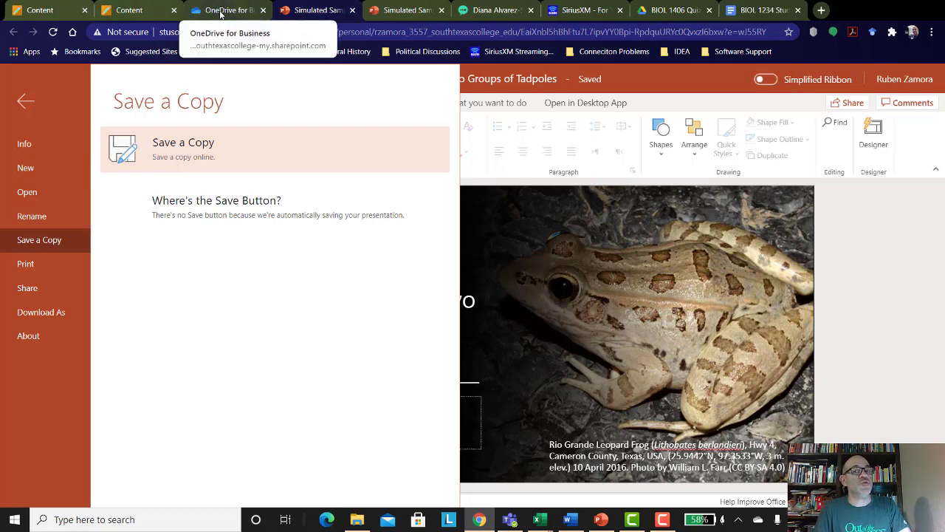
Open the tadpoles Random Pick Generator workbook from the course document, then return to the document.
left_click(225, 10)
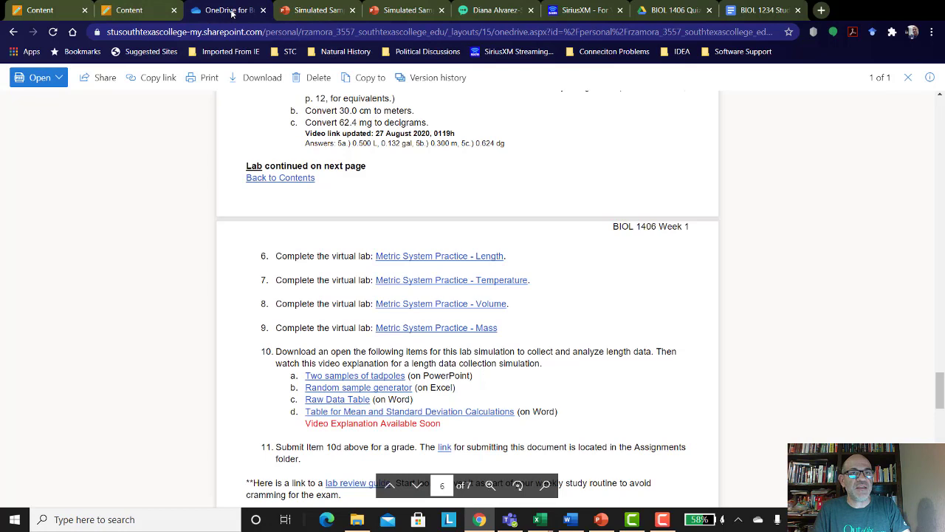
mouse_move(326, 192)
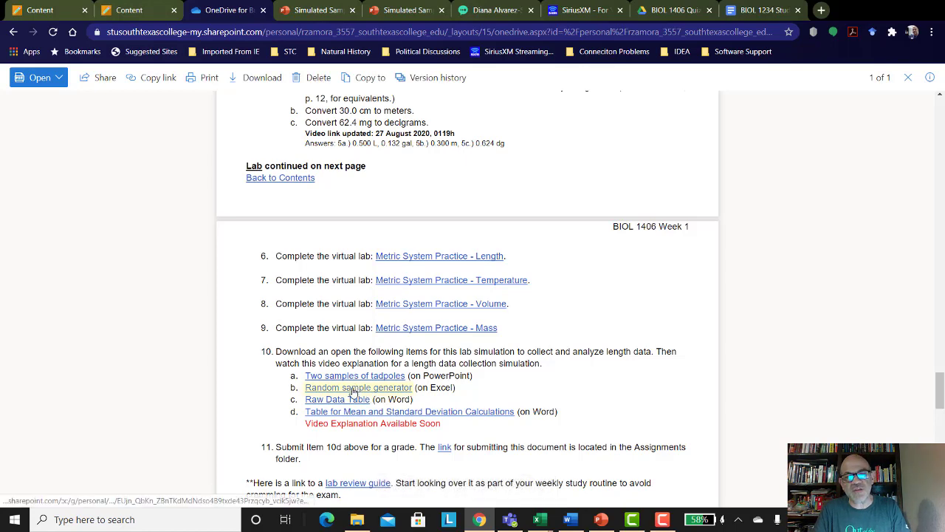
left_click(358, 388)
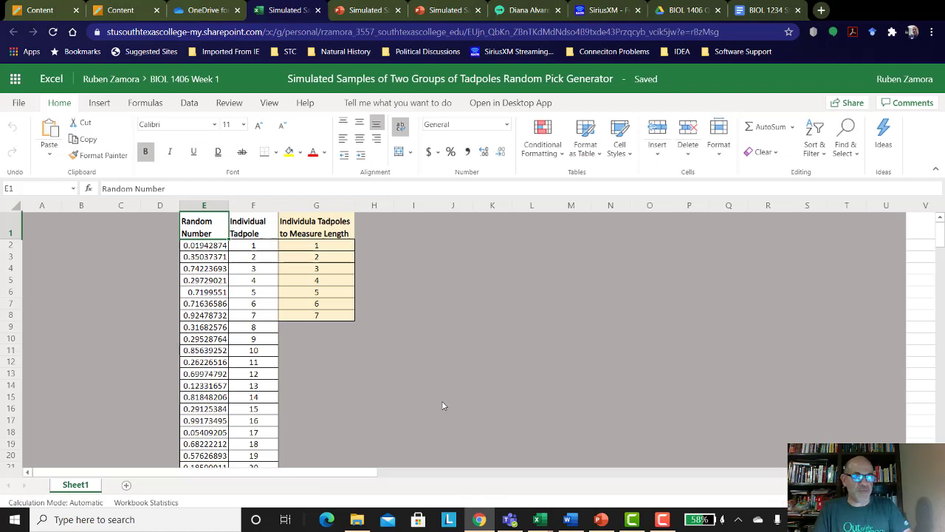
mouse_move(229, 103)
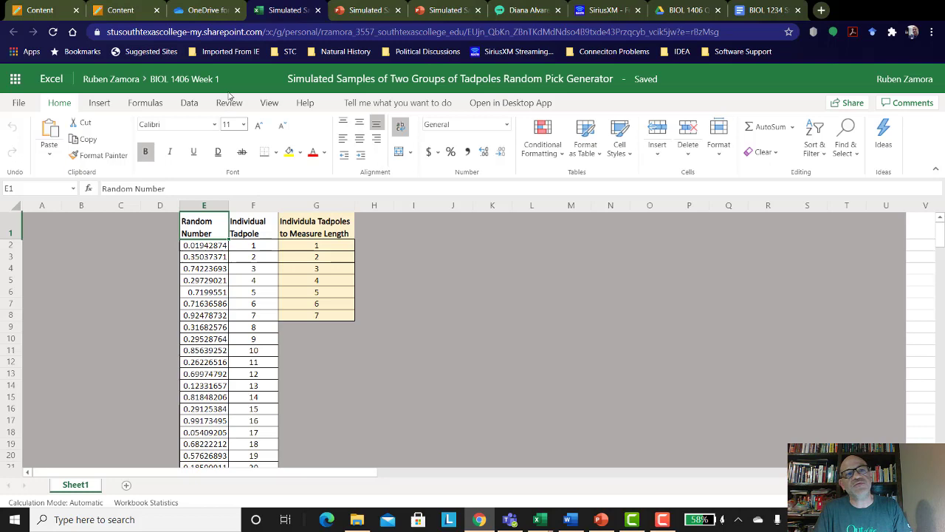
left_click(214, 11)
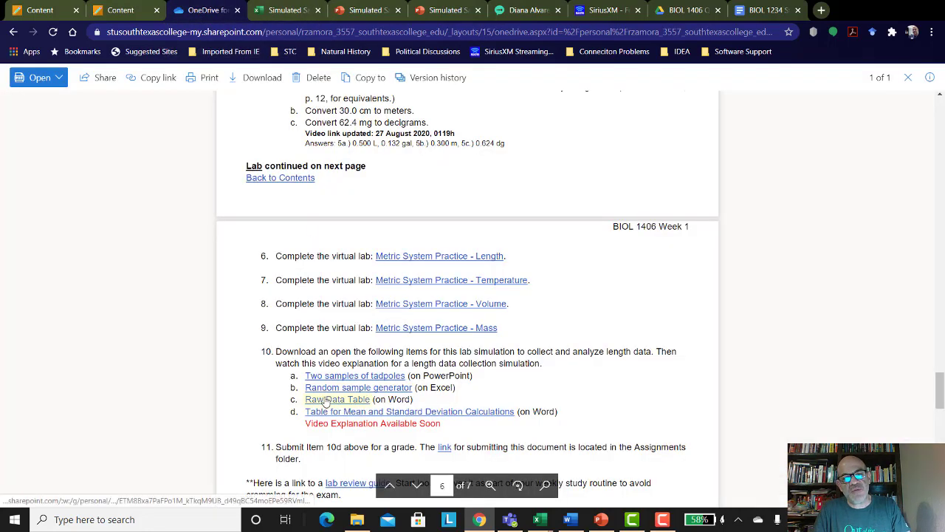
Open the Raw Data Table document with its empty Group A and Group B length table.
left_click(336, 398)
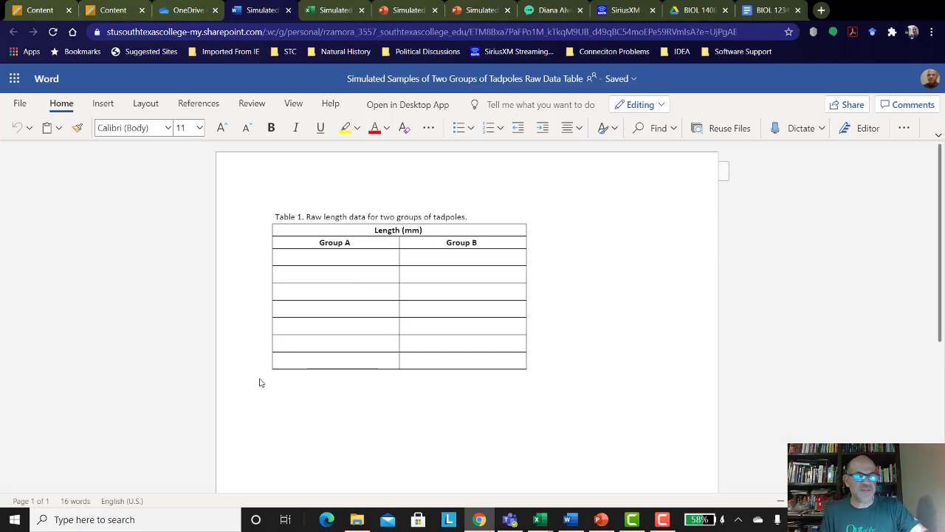
mouse_move(273, 379)
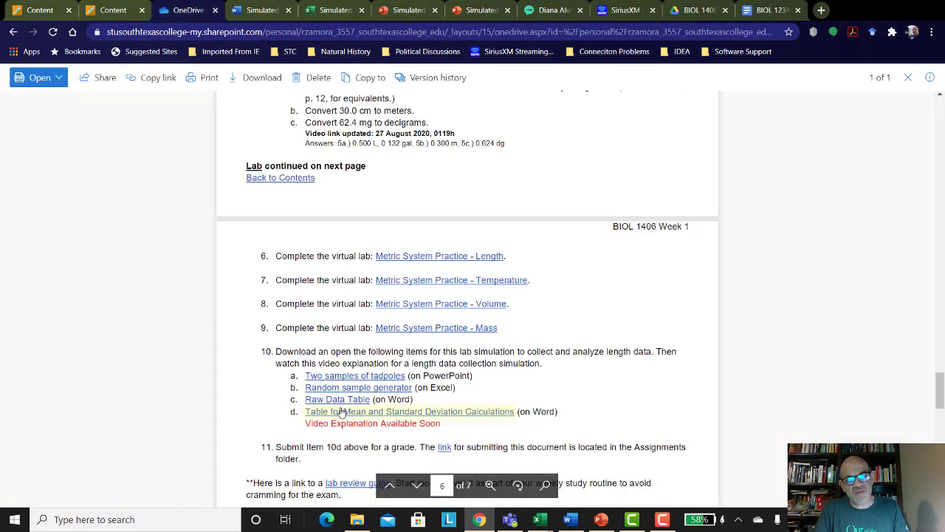
Open the Mean and Standard Deviation Calculations document and scroll through Tables 2 and 3.
left_click(410, 412)
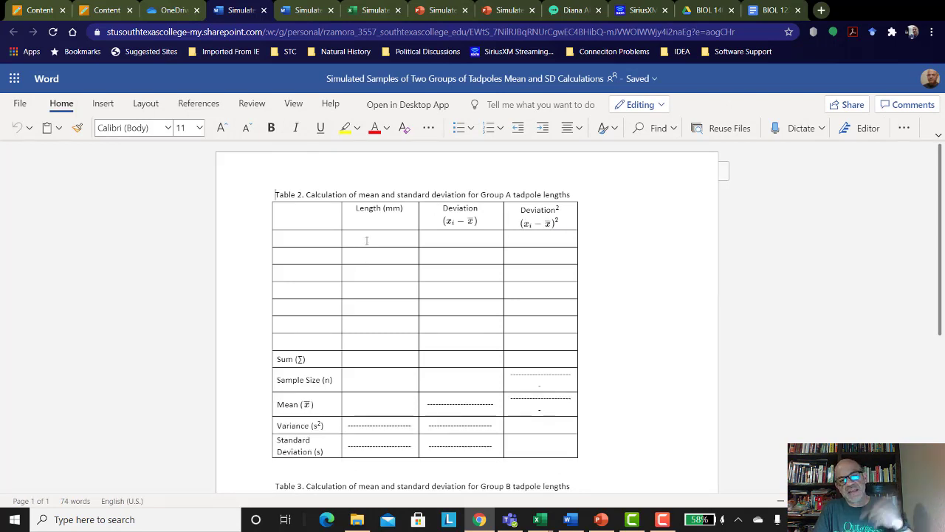
scroll("down", 3)
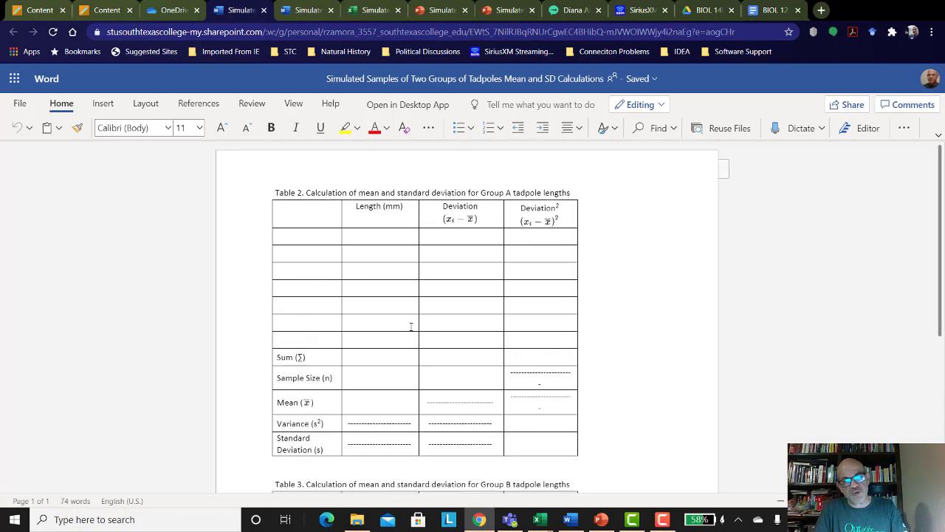
scroll("down", 3)
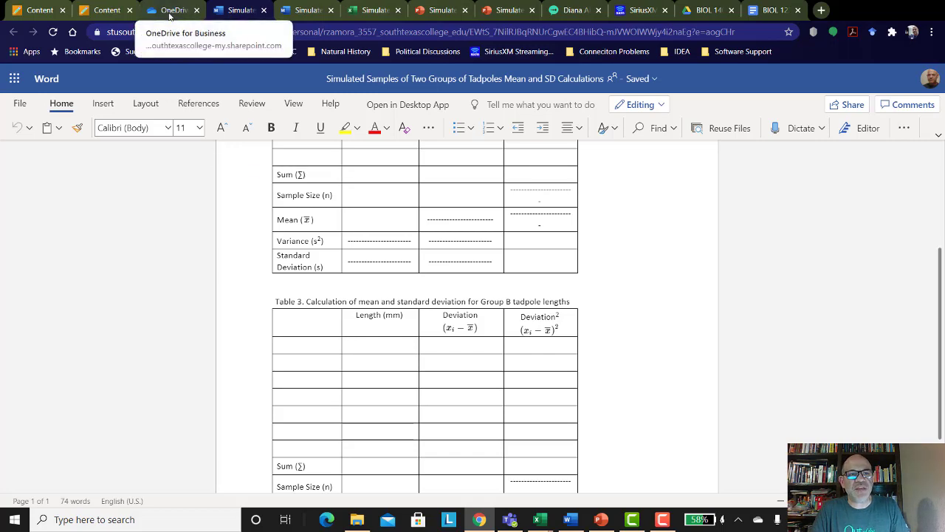
mouse_move(373, 11)
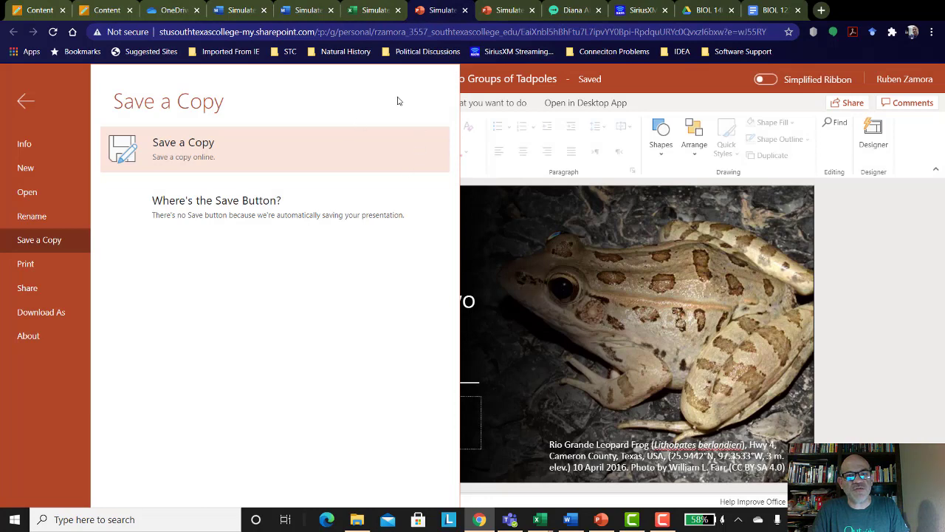
Show the Group A tadpole slide and drag its ruler down to the bottom tadpole rows.
left_click(29, 101)
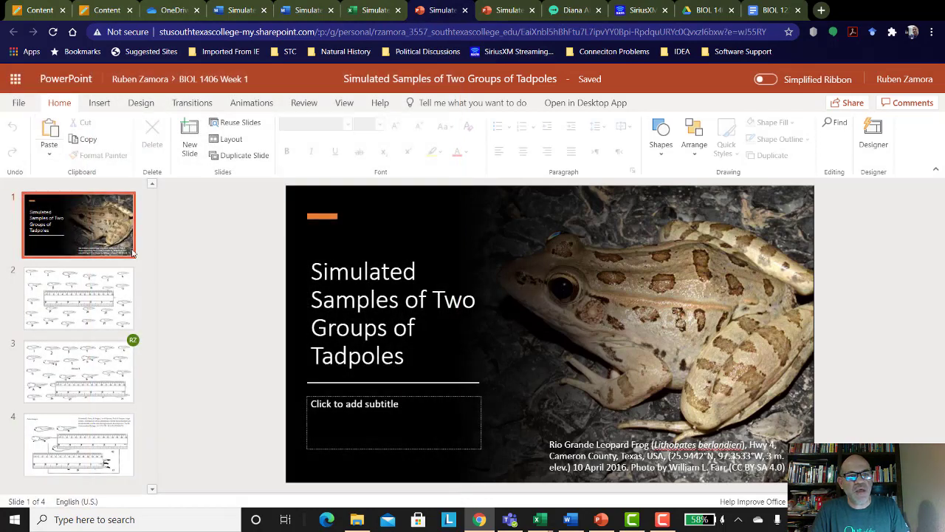
left_click(78, 298)
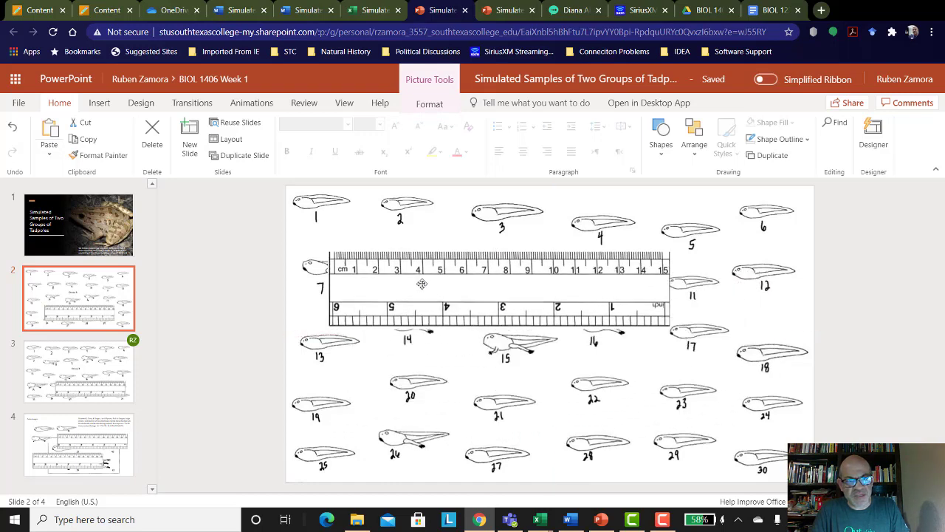
left_click_drag(423, 285, 470, 308)
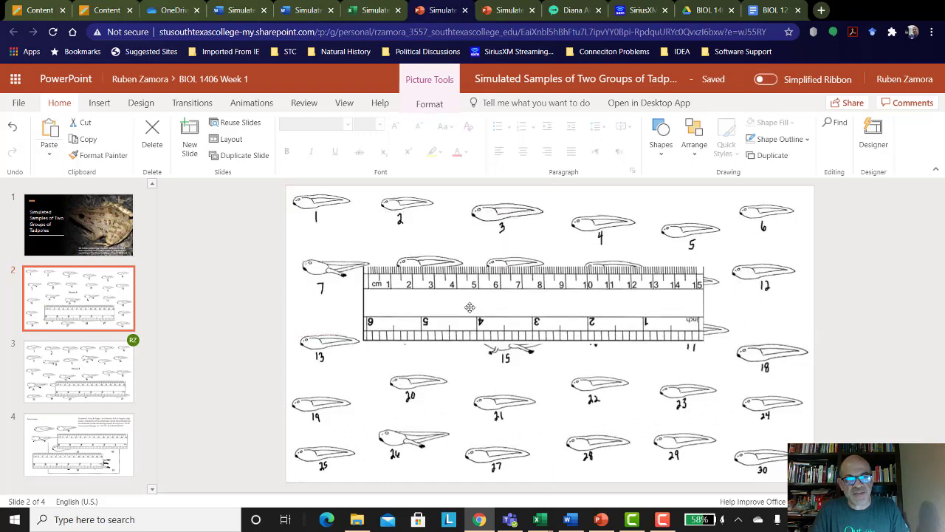
left_click_drag(470, 307, 588, 414)
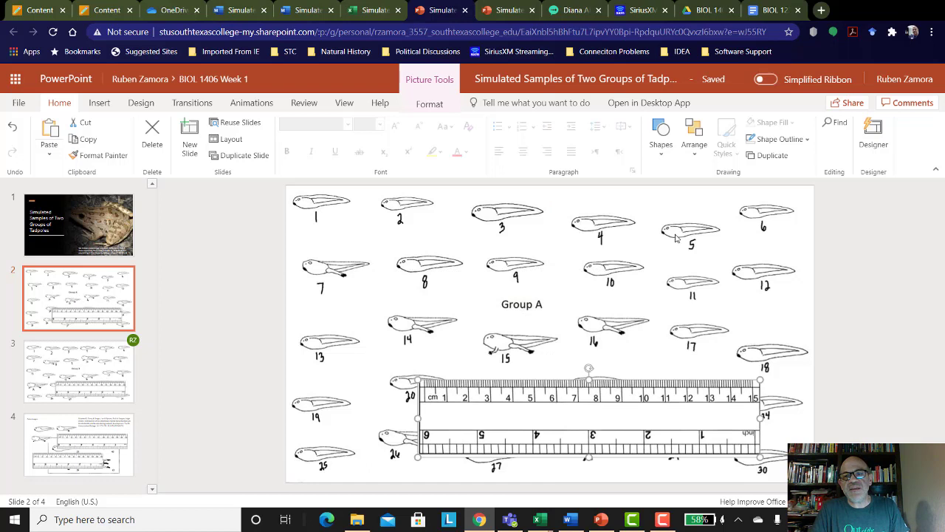
mouse_move(610, 306)
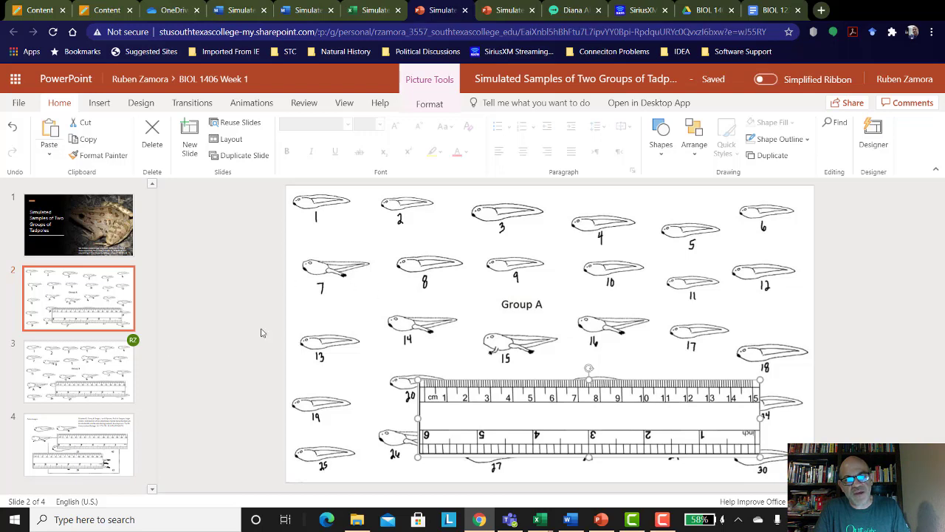
View the Group B slide, return to Group A, and shrink the ruler beside tadpole 15.
left_click(78, 371)
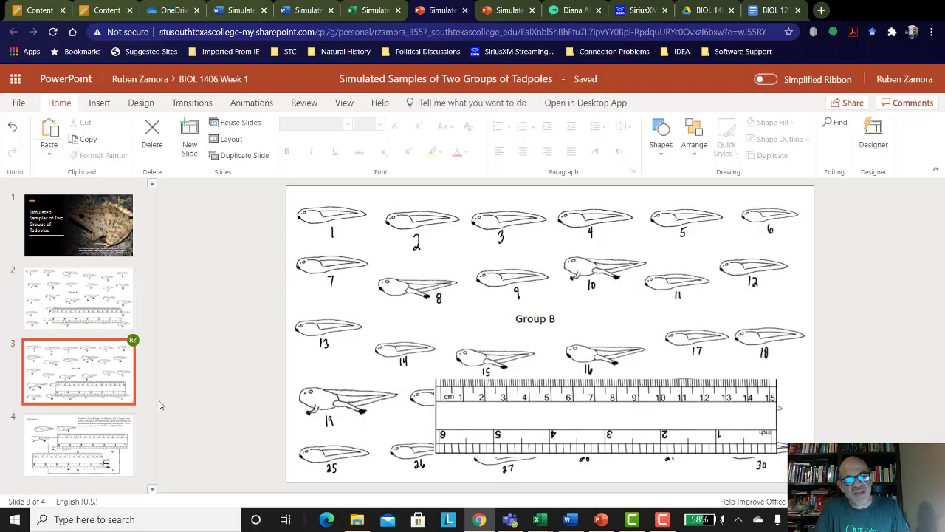
left_click(78, 298)
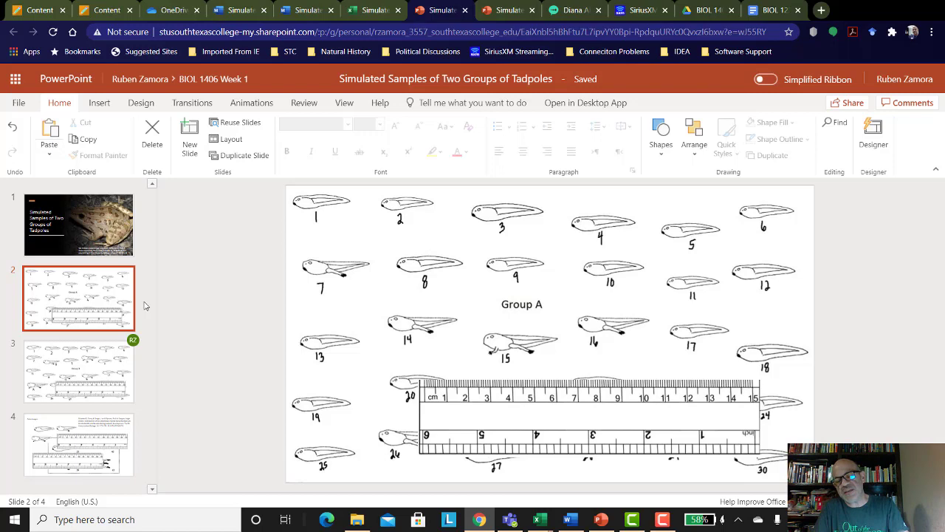
left_click(78, 371)
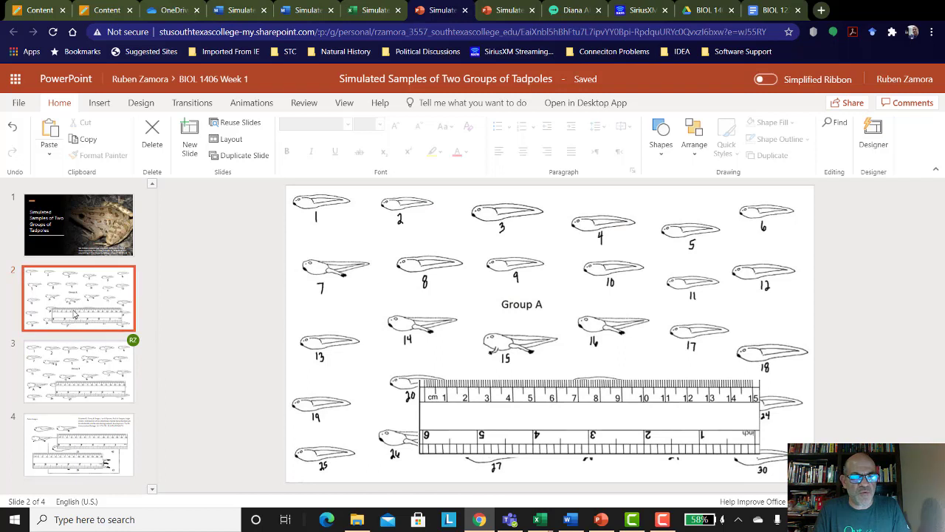
left_click(583, 409)
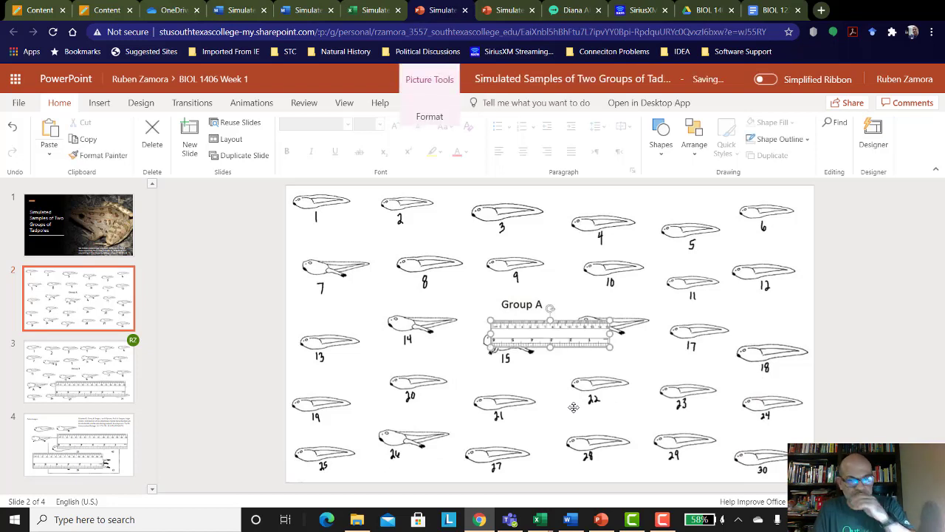
Undo the ruler shrink and close the Designer pane.
left_click(874, 135)
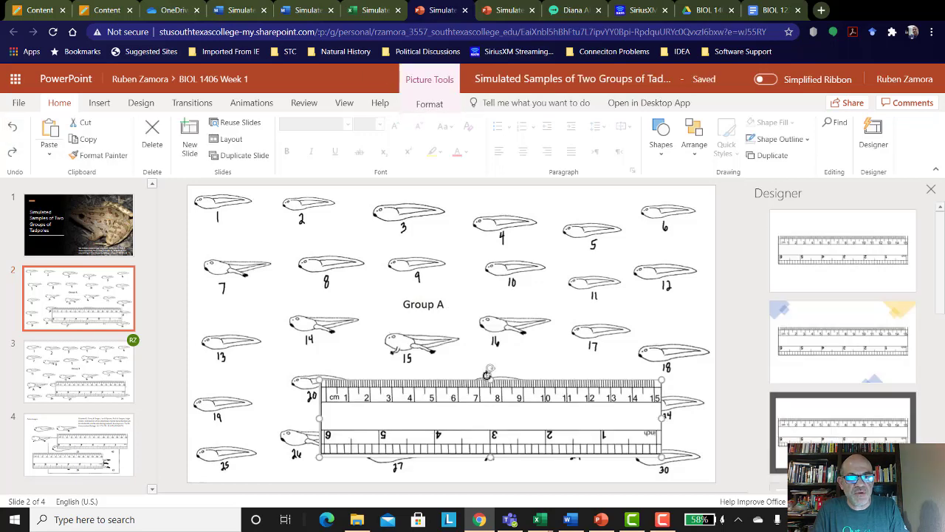
left_click(931, 189)
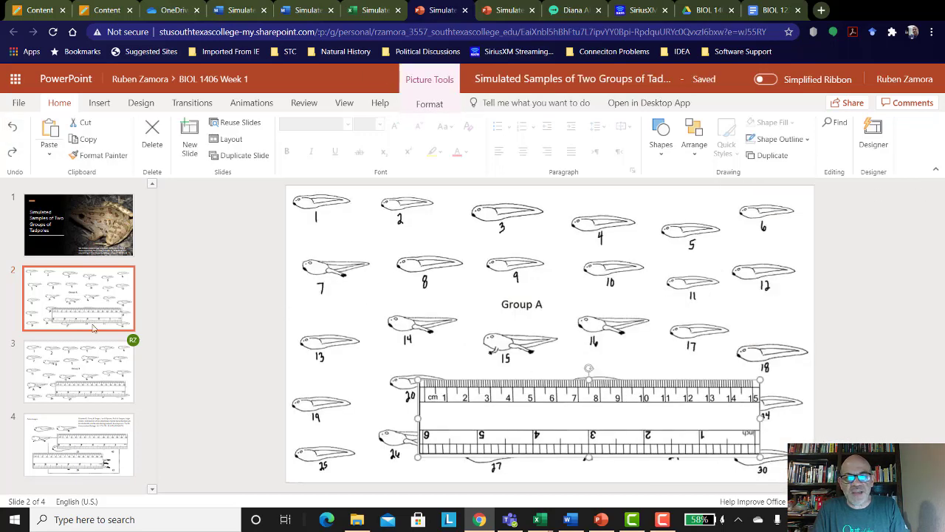
mouse_move(416, 306)
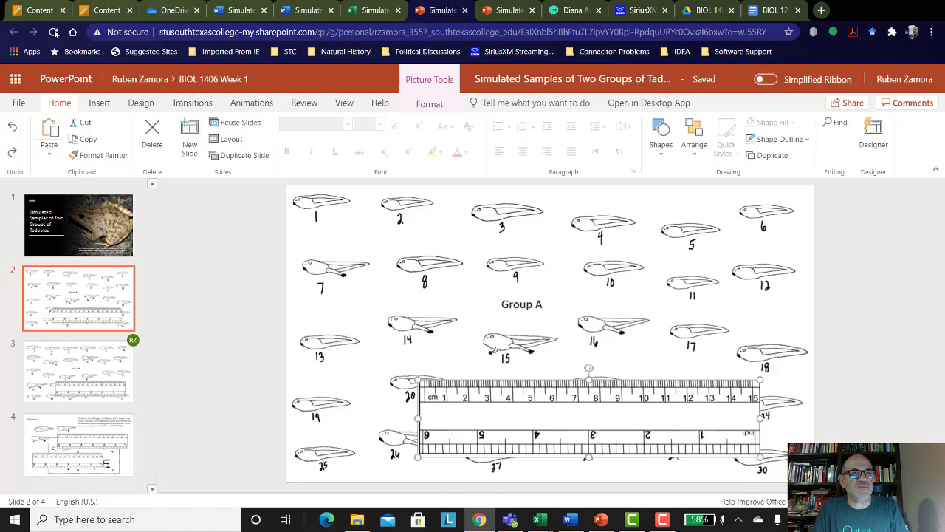
mouse_move(53, 32)
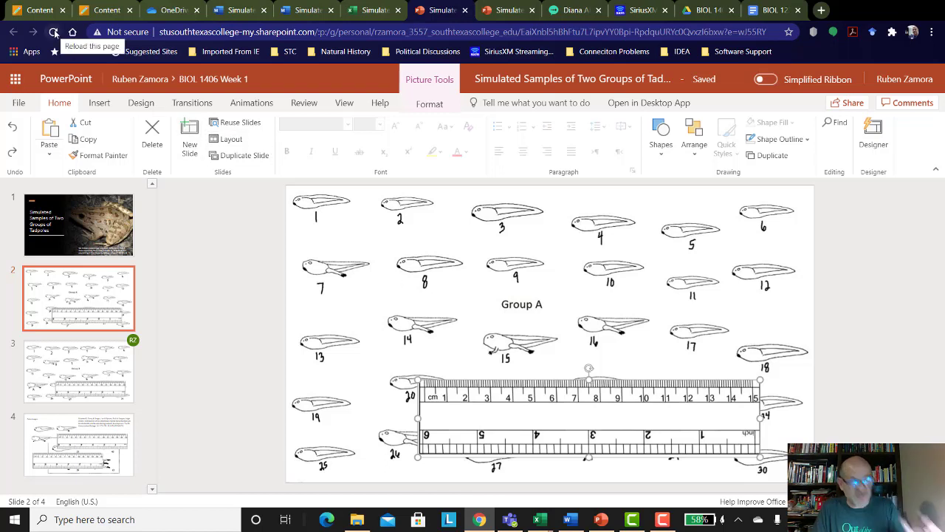
Cycle through the Excel, raw data and Mean and SD tabs, ending on the Random Pick Generator.
left_click(366, 9)
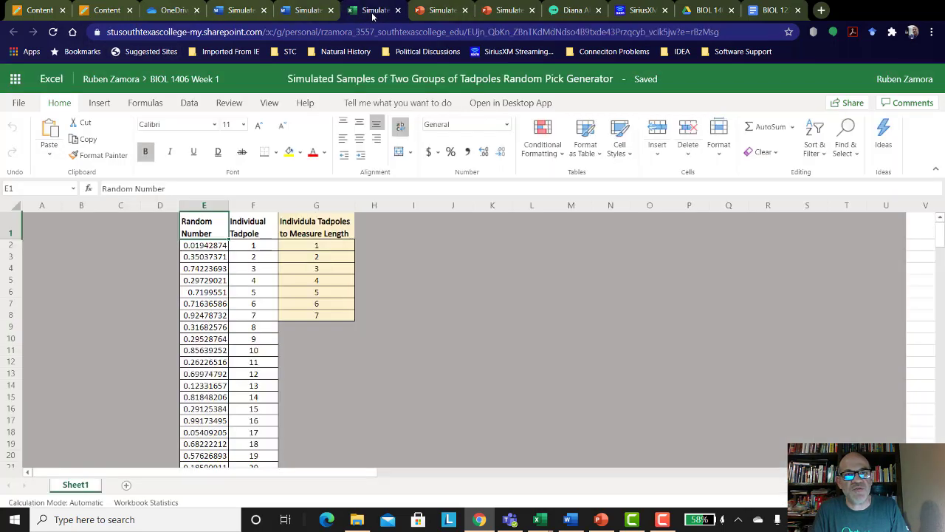
left_click(302, 9)
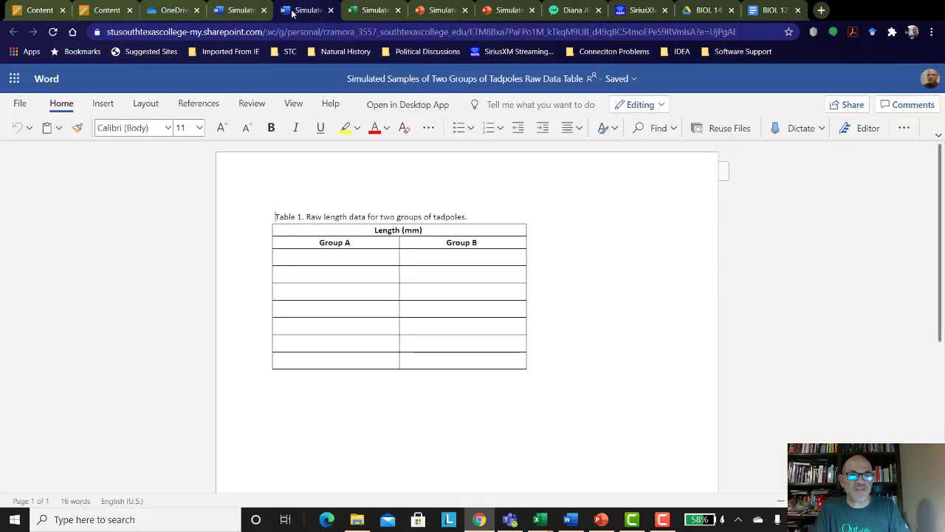
left_click(303, 9)
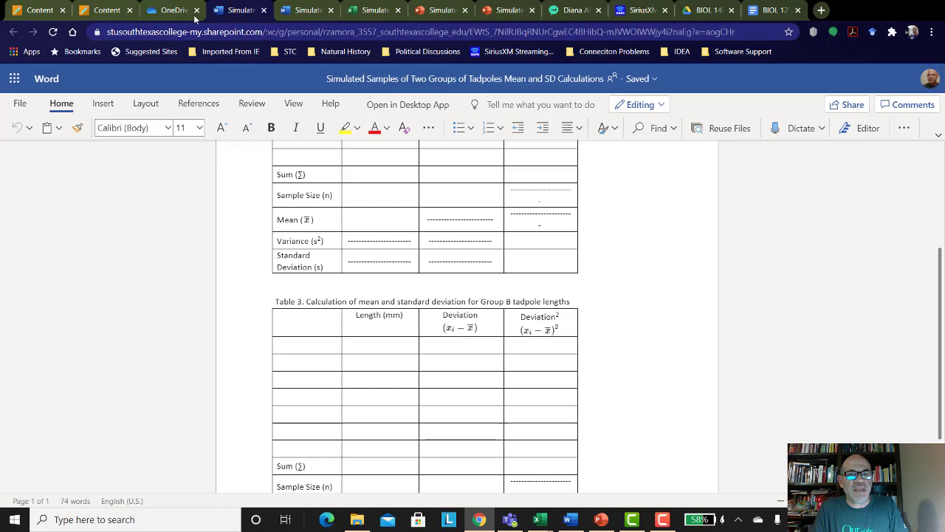
mouse_move(372, 10)
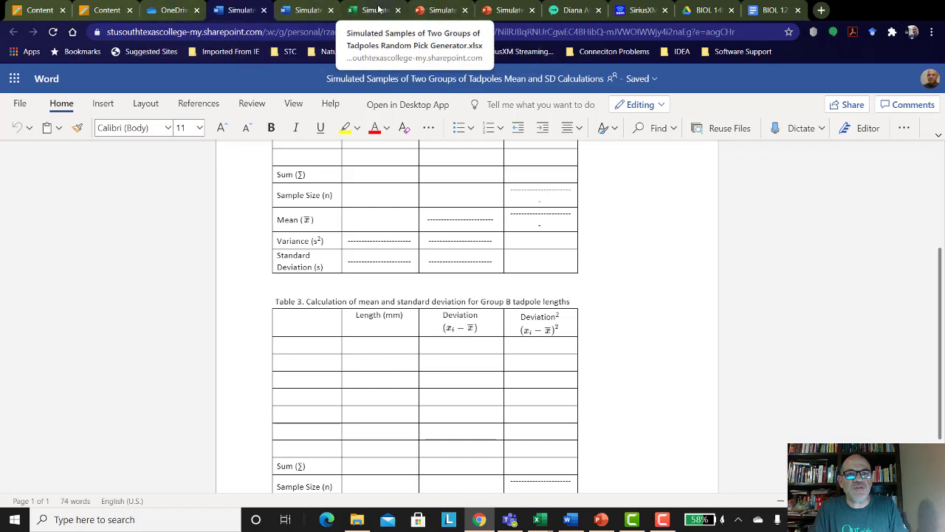
left_click(373, 10)
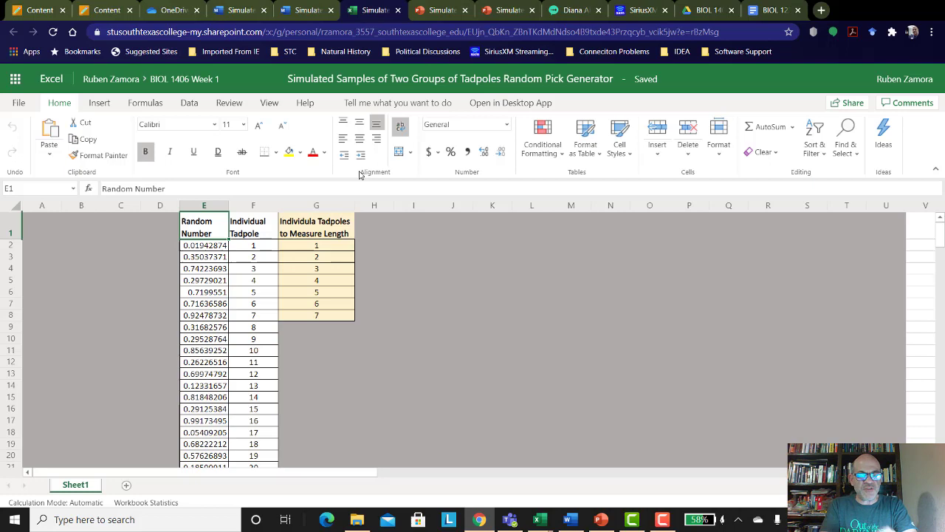
mouse_move(188, 289)
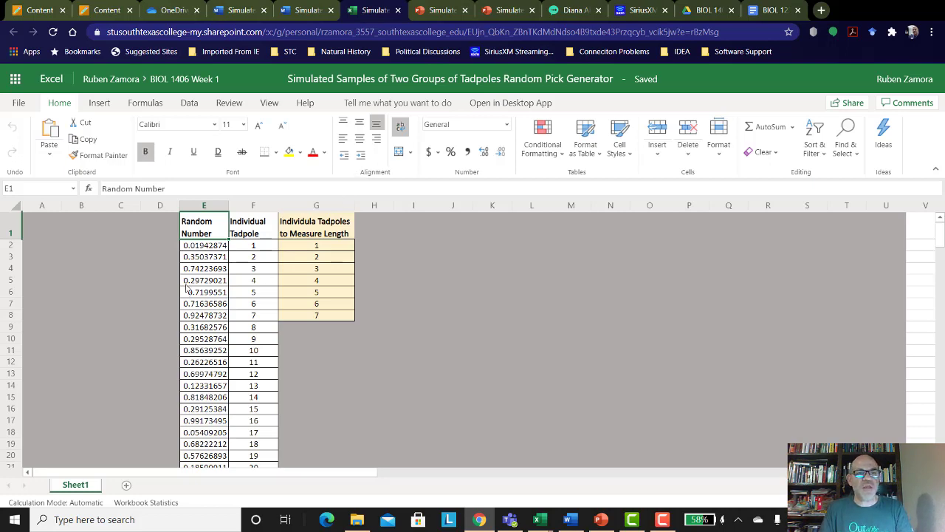
Scroll the Random Pick Generator sheet and select the Random Number column heading.
scroll("down", 3)
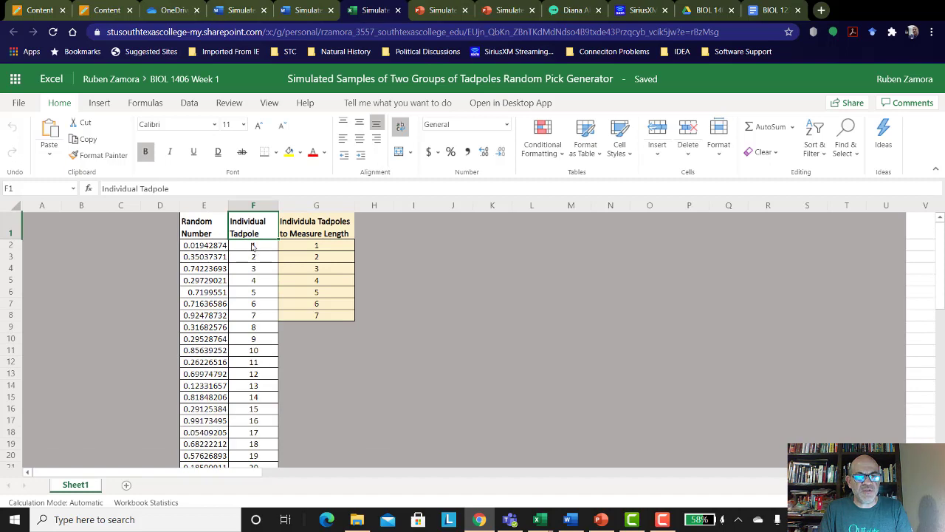
mouse_move(268, 242)
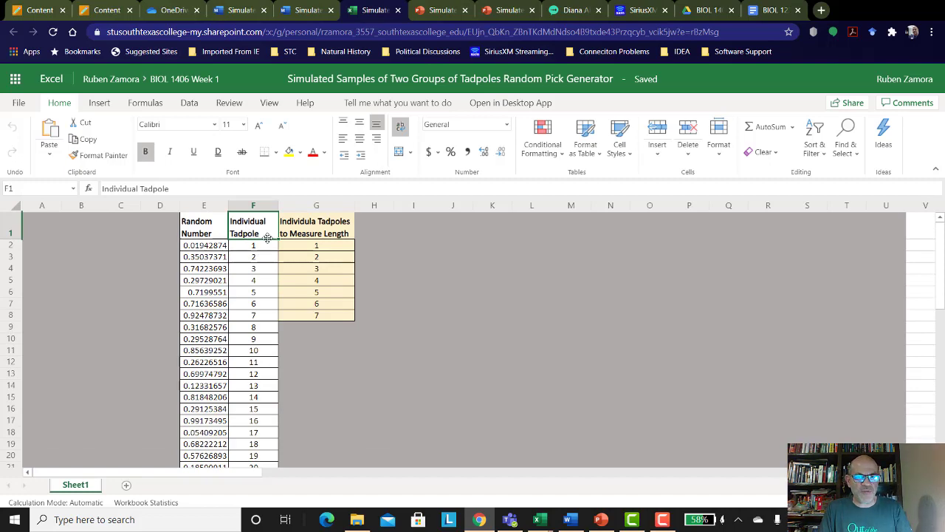
scroll("down", 3)
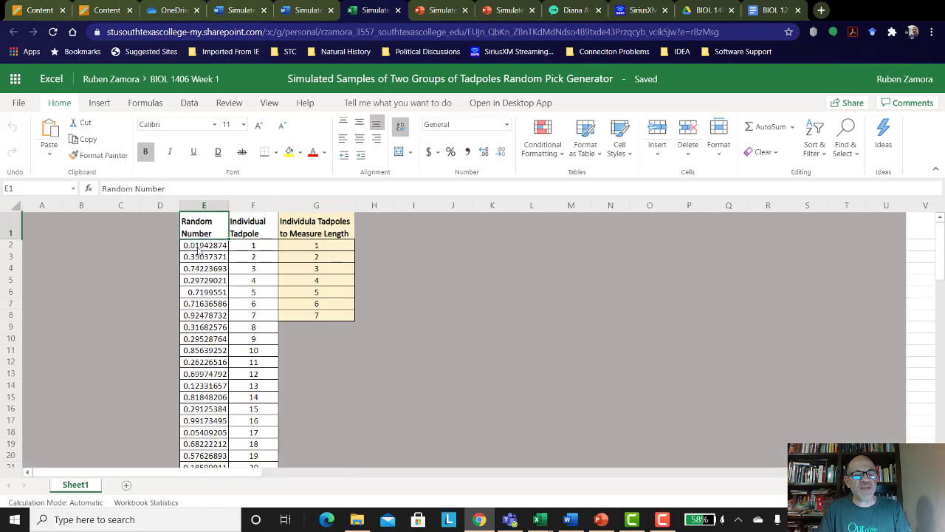
left_click(204, 257)
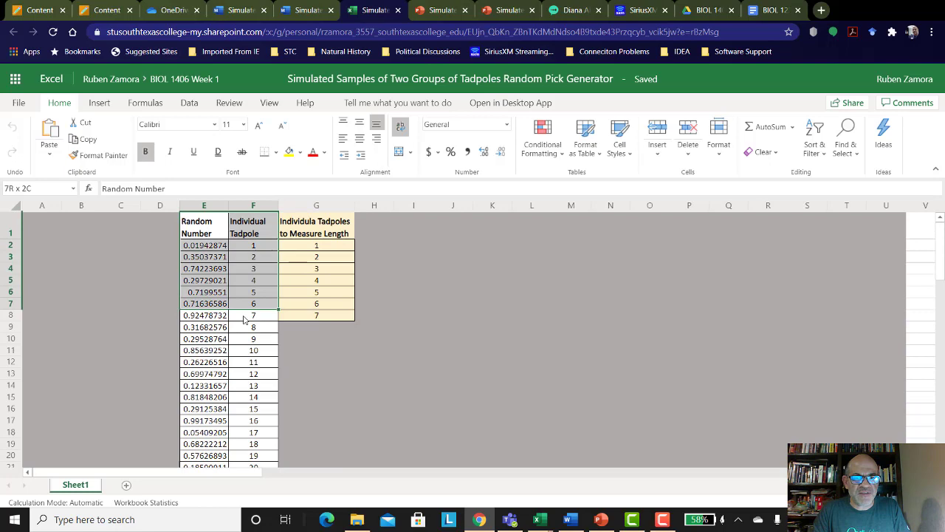
scroll("down", 3)
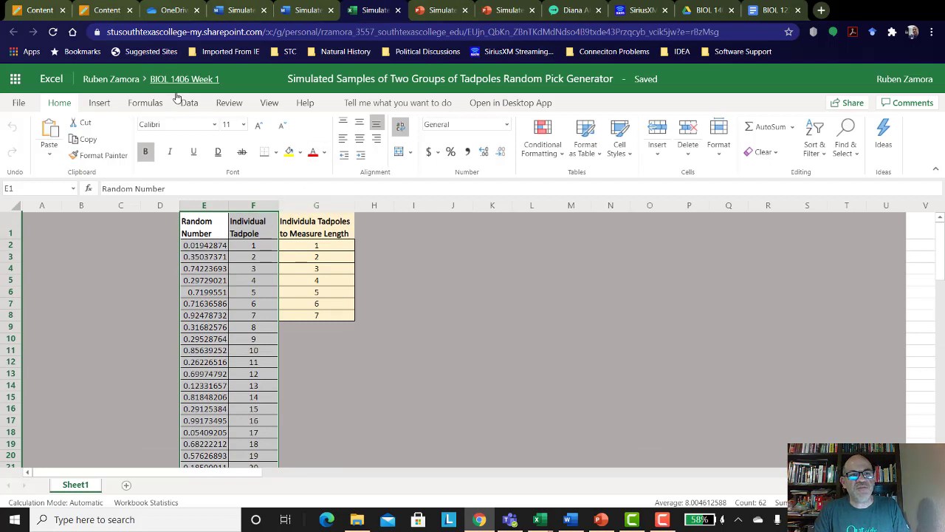
mouse_move(192, 105)
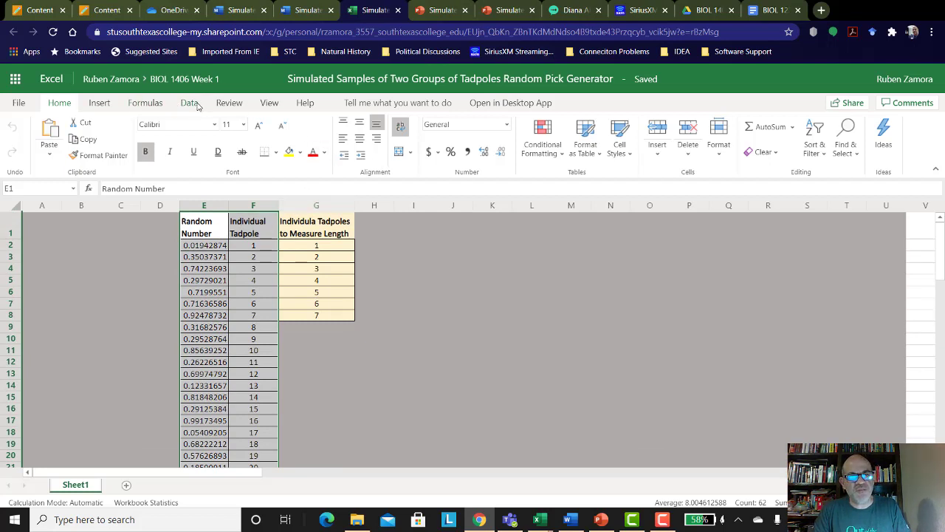
Open Custom Sort from the Data tab for the tadpole and random number columns.
left_click(189, 102)
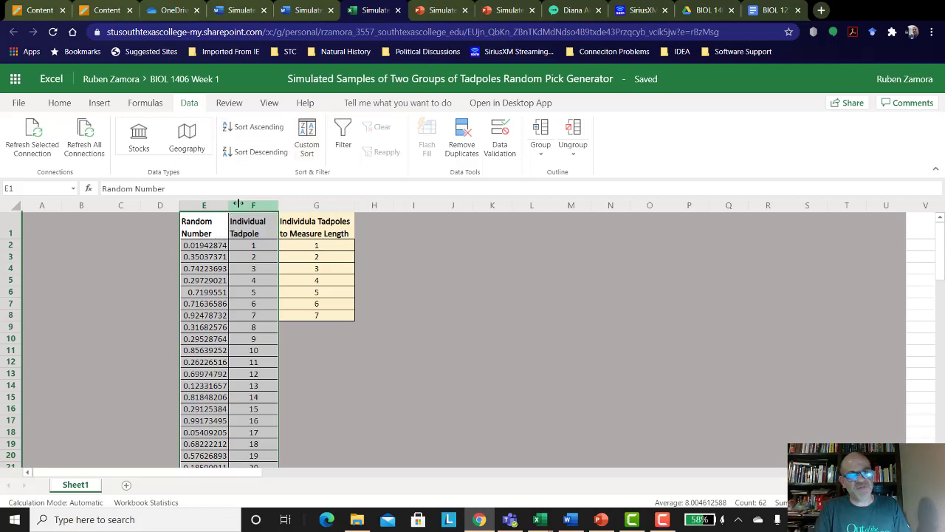
left_click(307, 137)
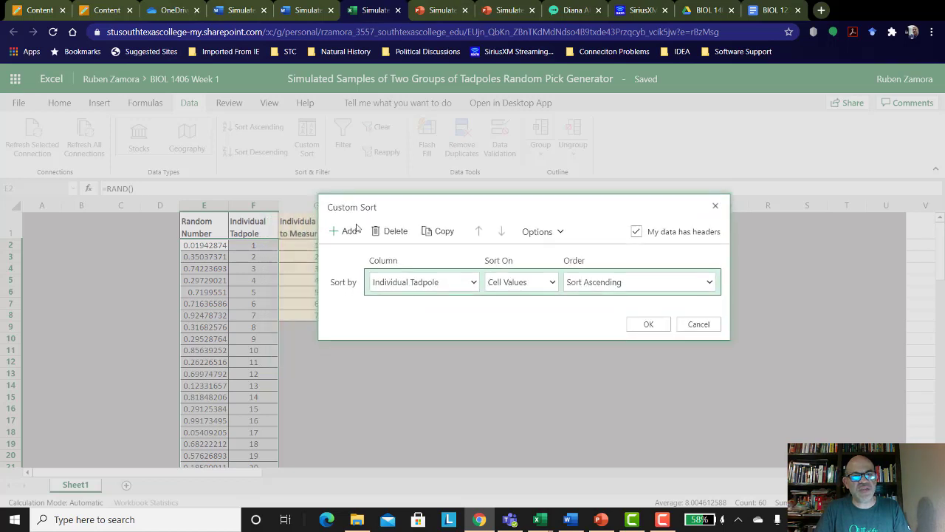
mouse_move(196, 233)
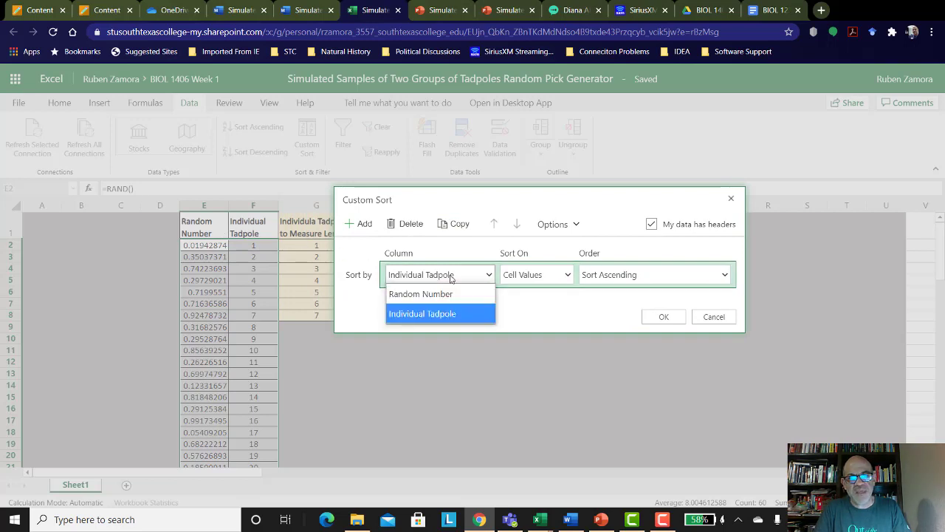
Sort the list by Random Number ascending, picking tadpoles 1, 17, 29, 13, 20, 28, 21.
left_click(420, 294)
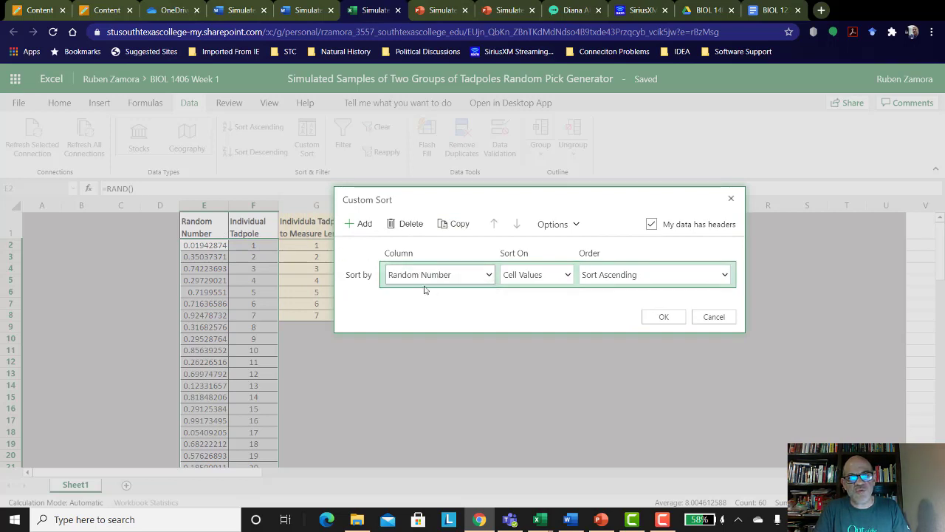
left_click(440, 275)
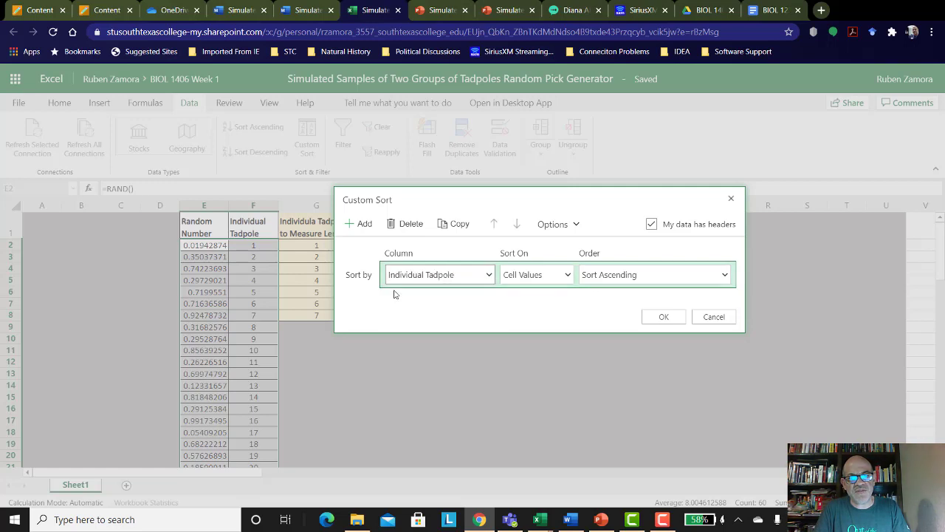
left_click(439, 275)
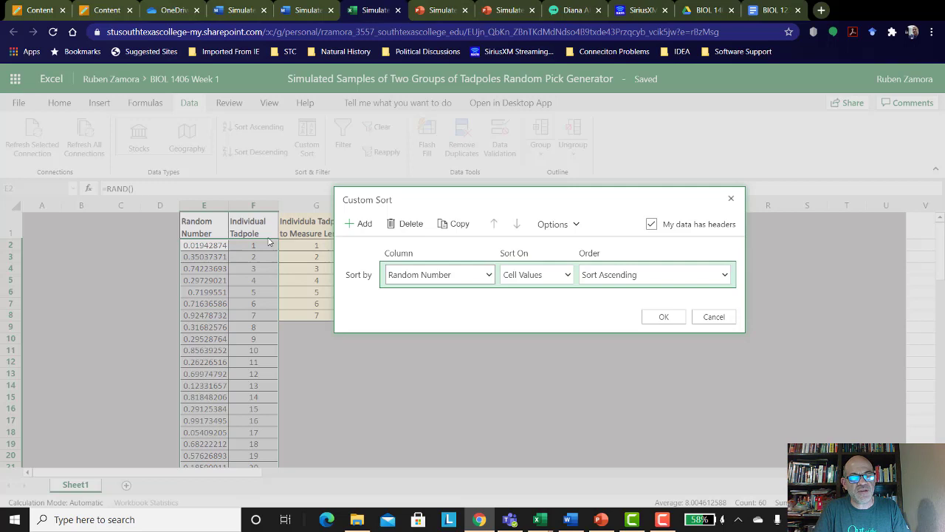
mouse_move(199, 232)
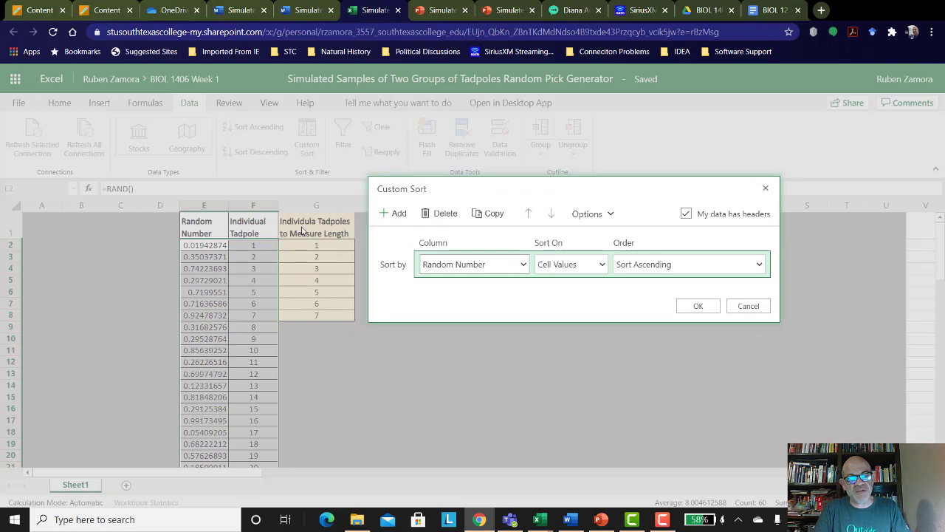
mouse_move(311, 326)
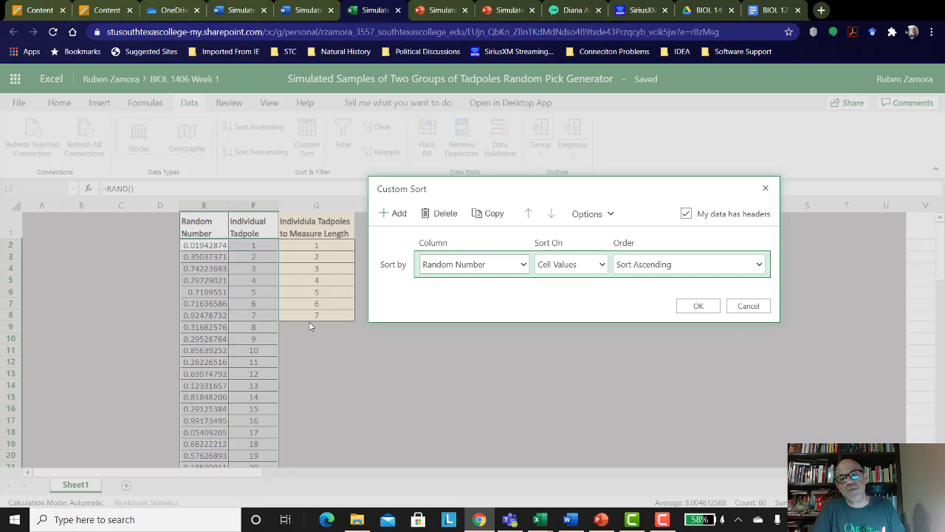
mouse_move(504, 309)
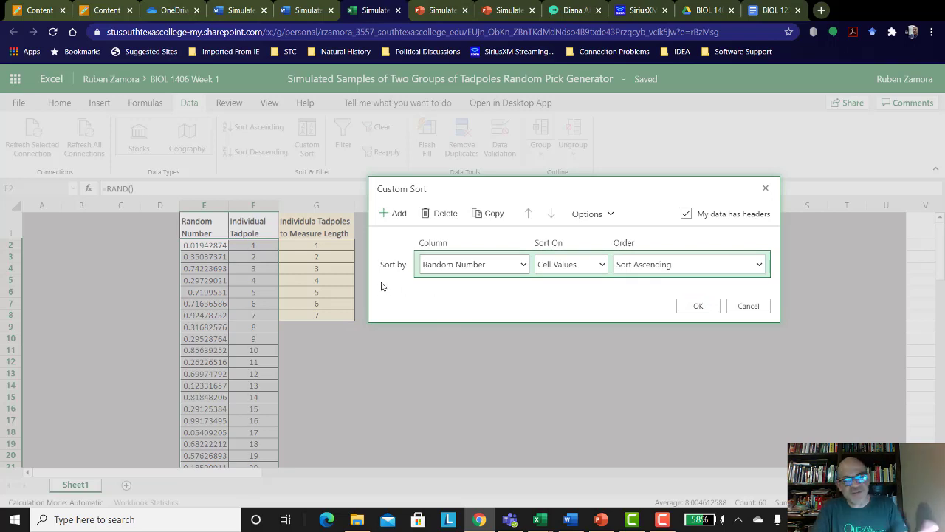
mouse_move(698, 300)
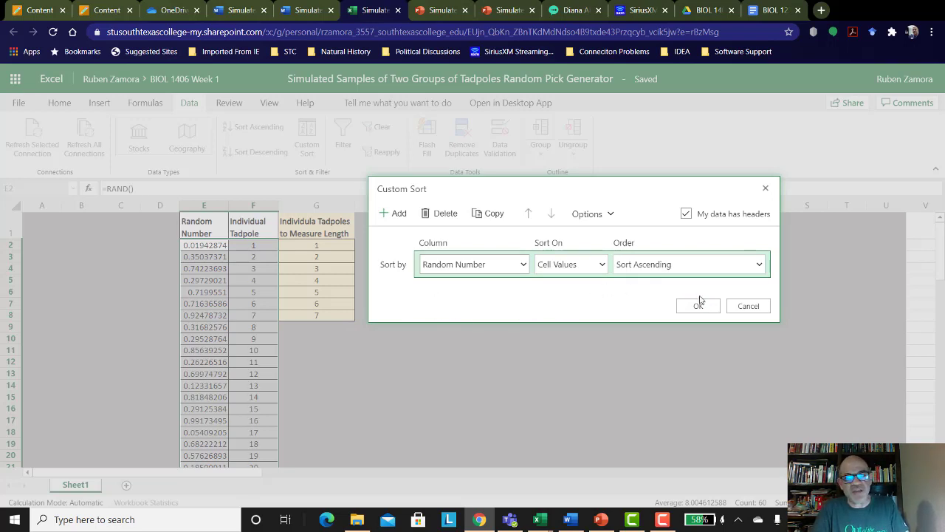
left_click(698, 305)
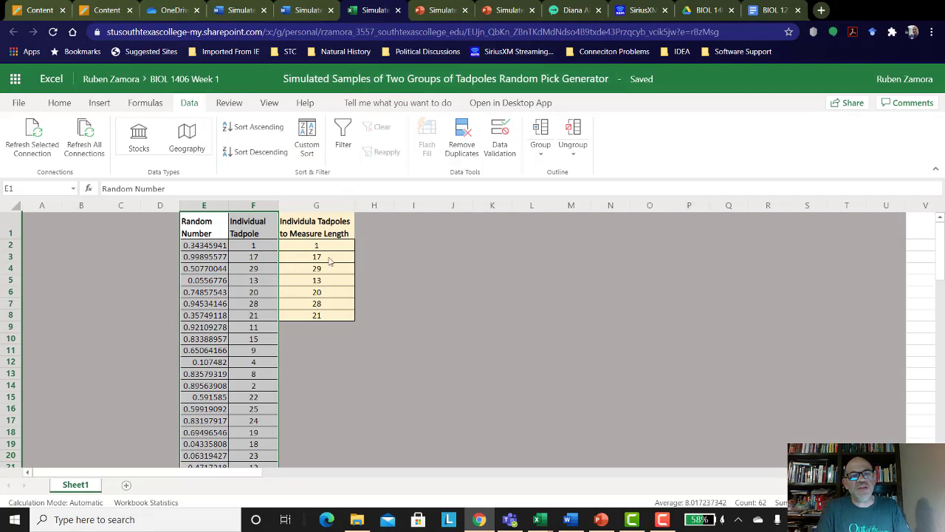
mouse_move(441, 10)
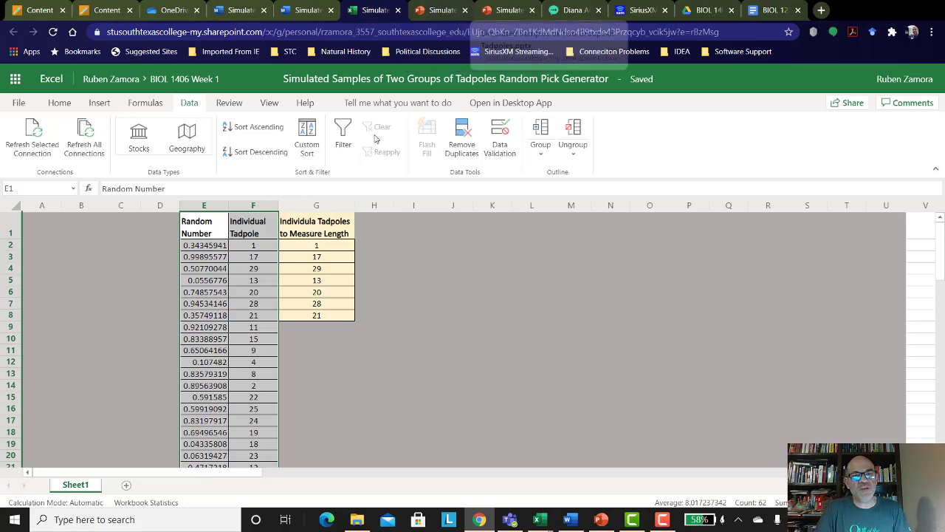
Re-run the Random Number custom sort to pick tadpoles 27, 18, 13, 23, 5, 4, 10.
left_click(307, 137)
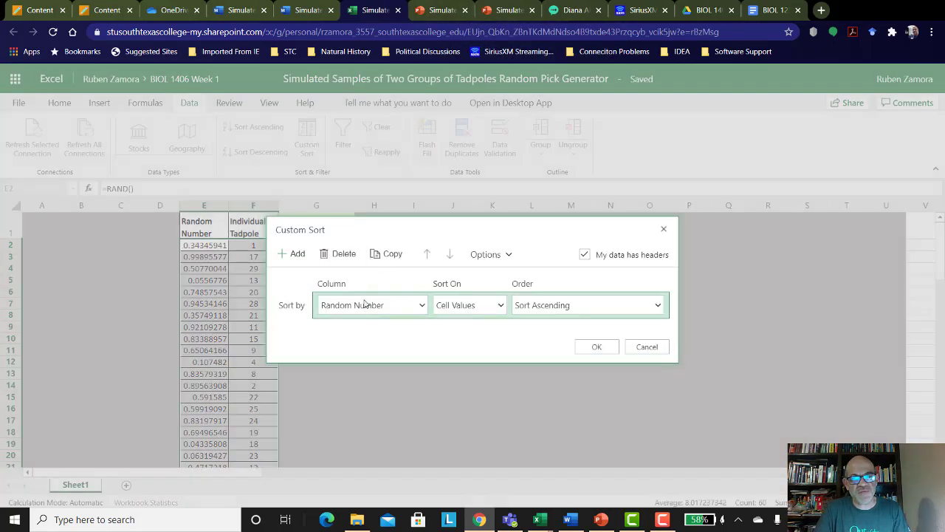
left_click(597, 346)
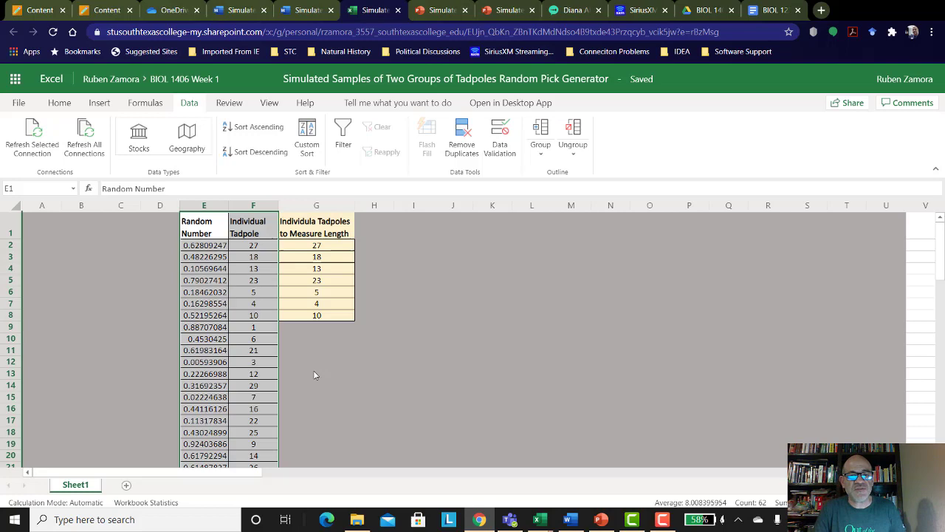
mouse_move(124, 92)
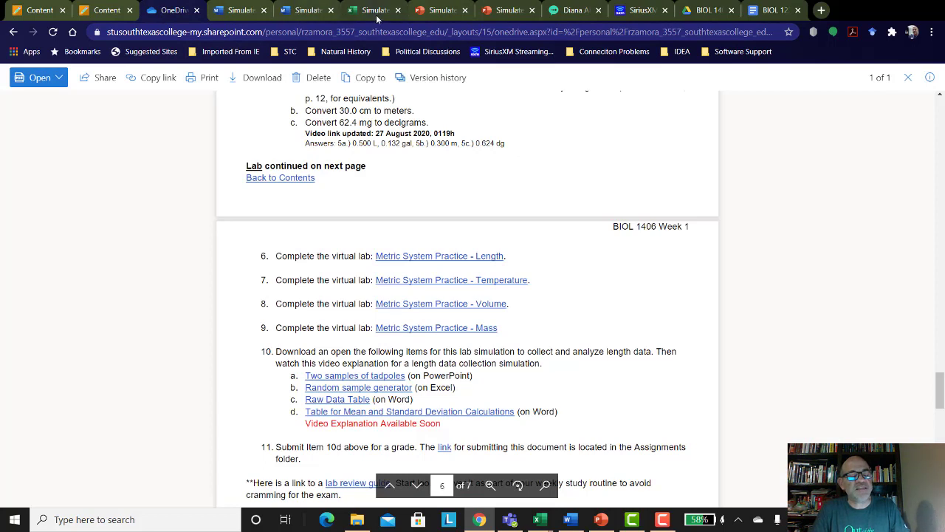
mouse_move(384, 16)
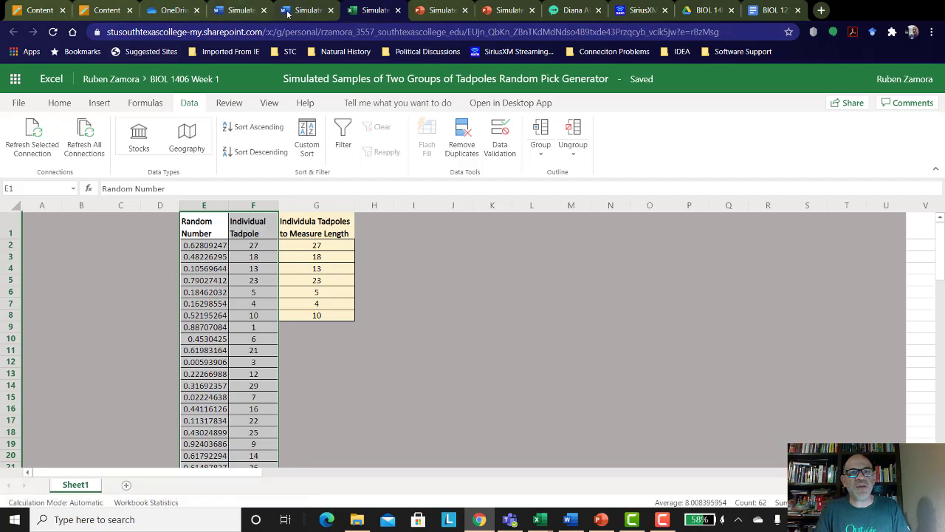
View the empty Group A/B length table in Word, then return to the PowerPoint slide.
left_click(299, 9)
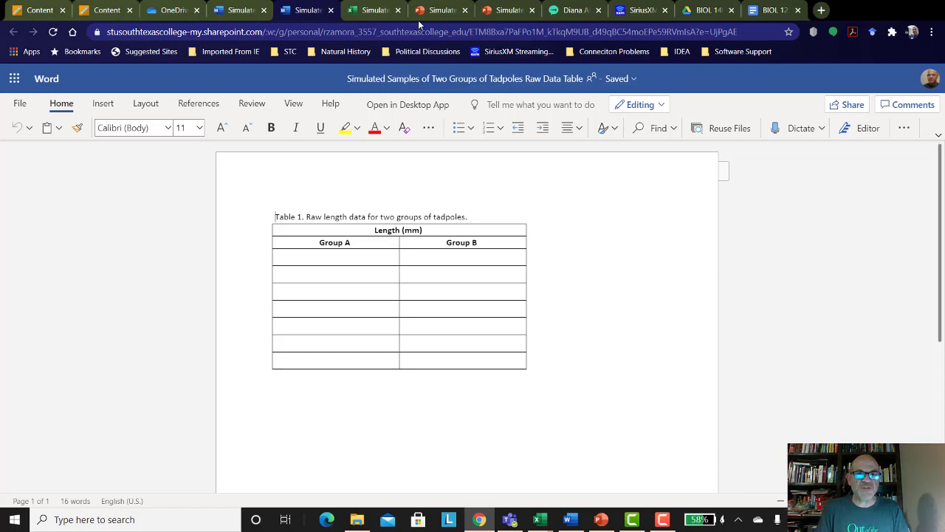
mouse_move(362, 16)
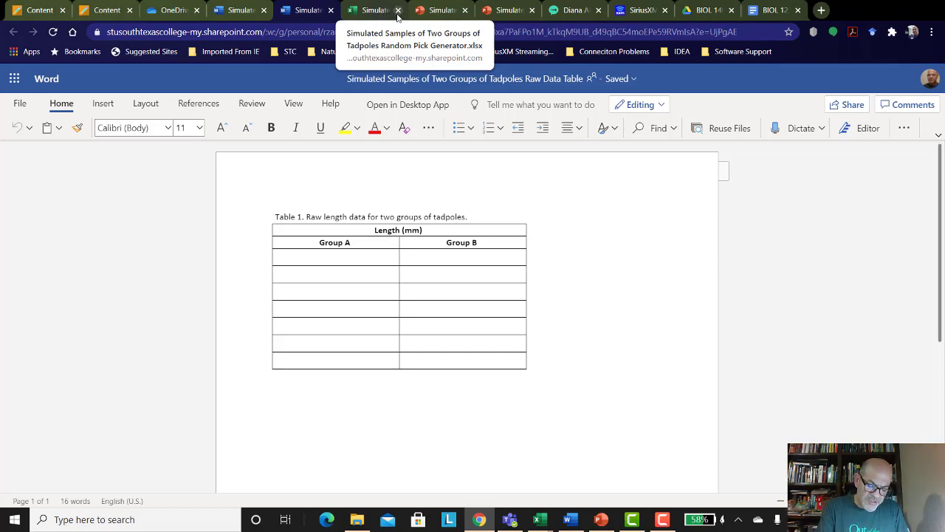
left_click(450, 10)
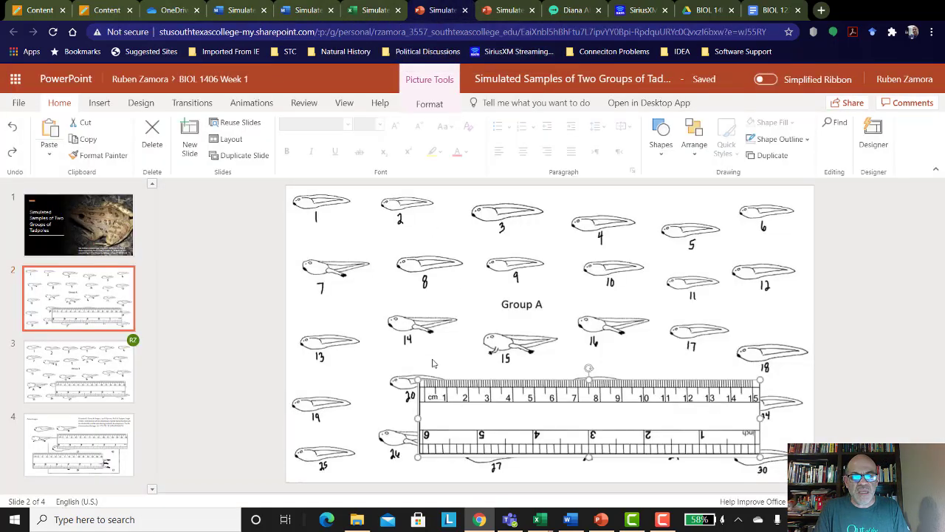
Move the ruler toward the top tadpoles, select it, and show the View ribbon.
left_click_drag(589, 417, 491, 378)
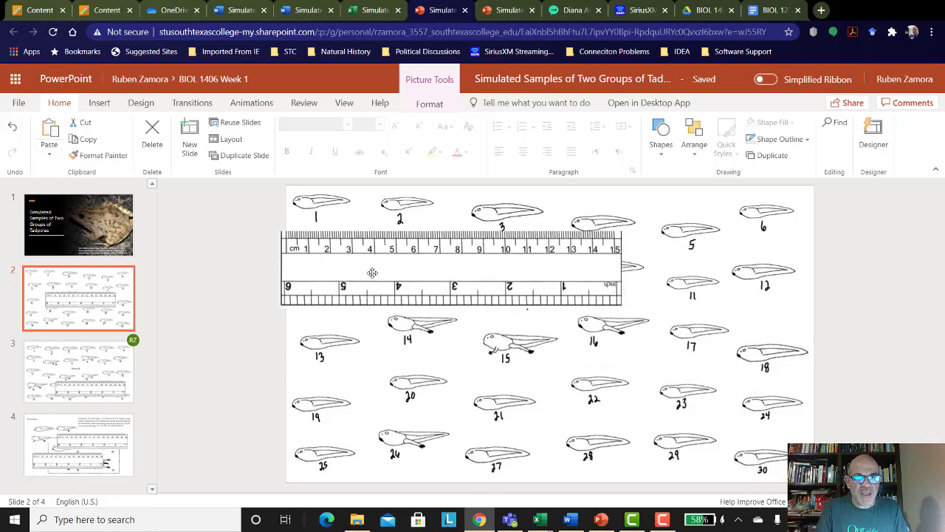
left_click(373, 272)
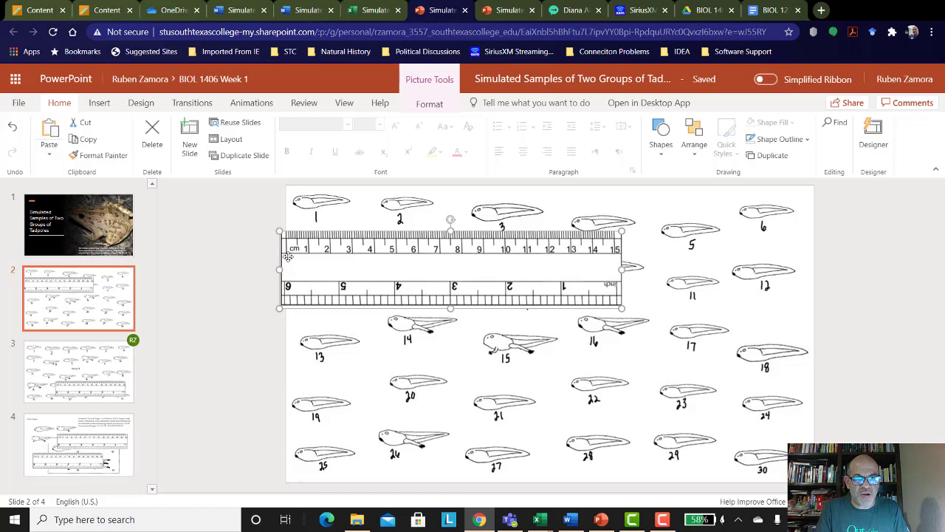
mouse_move(330, 368)
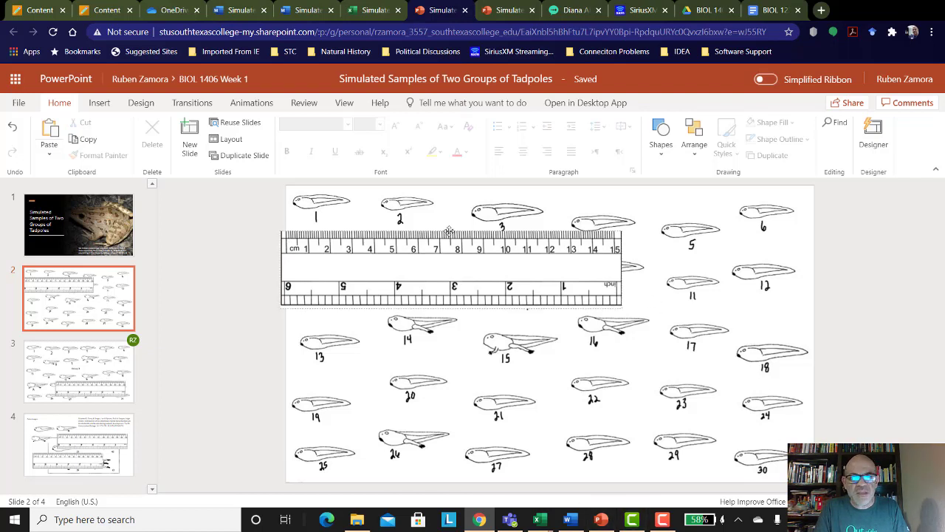
left_click(344, 103)
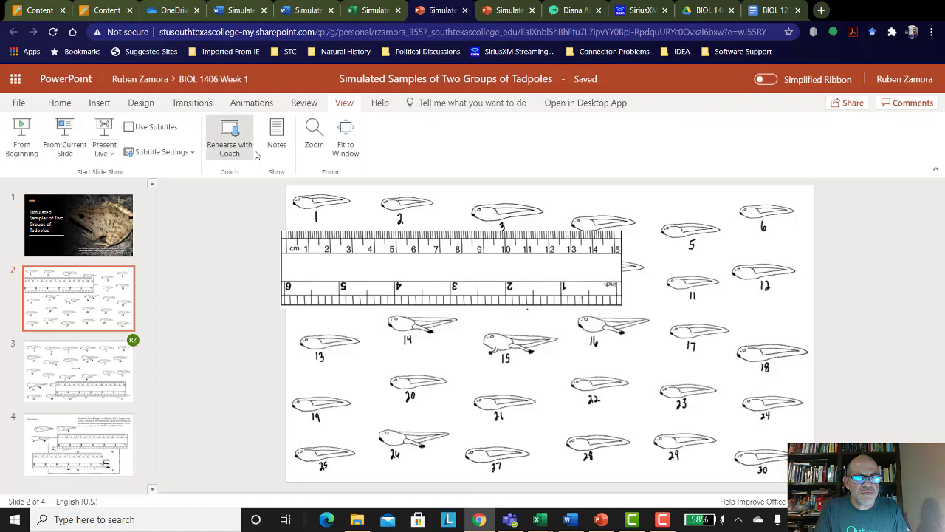
mouse_move(345, 137)
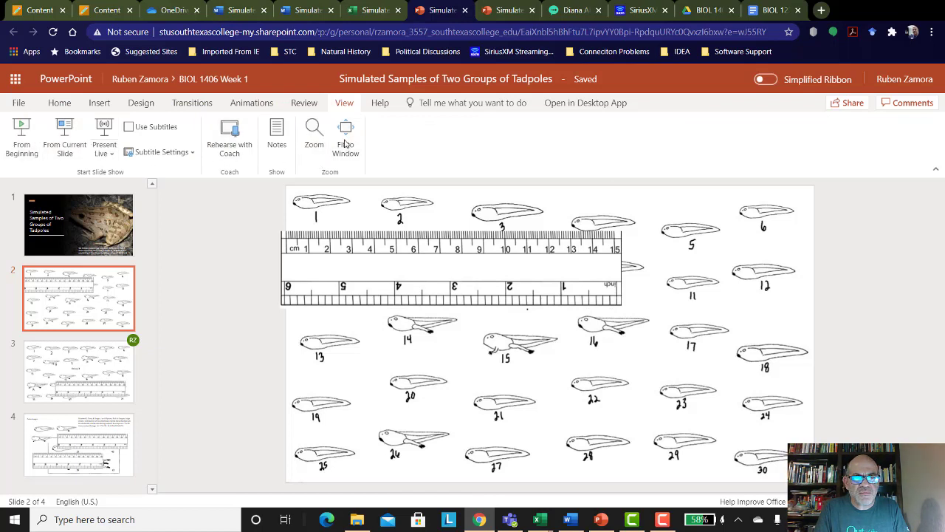
mouse_move(475, 384)
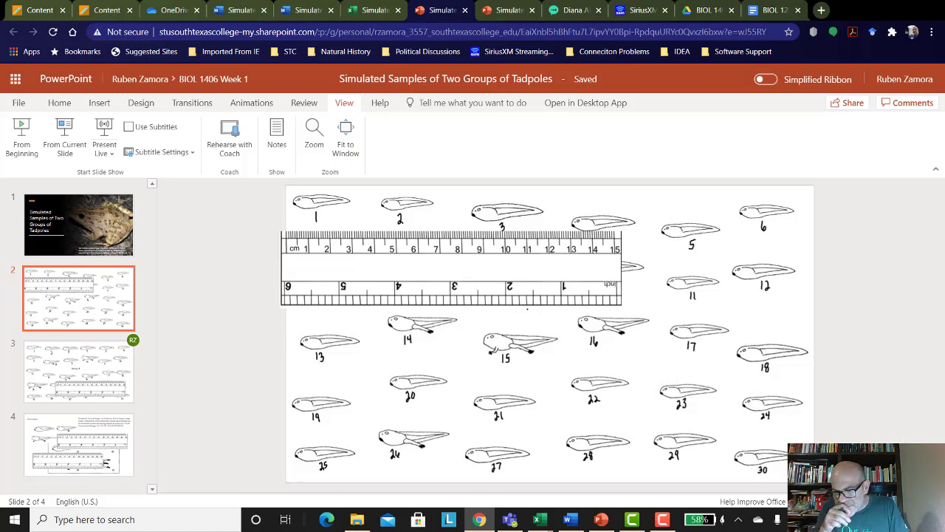
Set the slide zoom level to 100%.
left_click(313, 133)
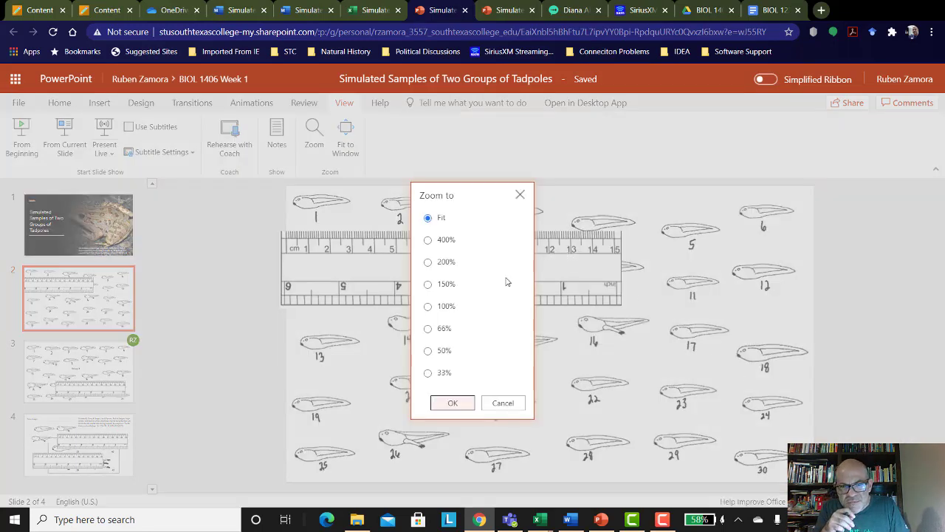
mouse_move(429, 328)
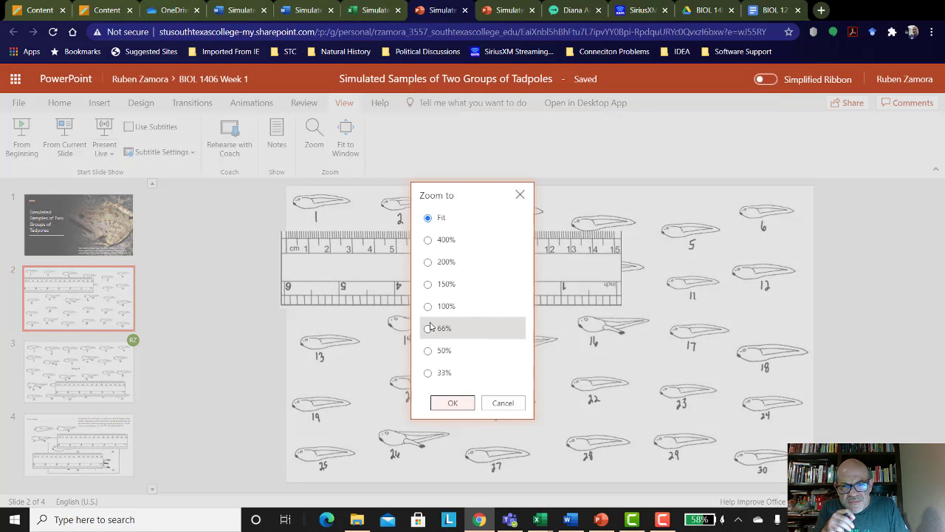
left_click(428, 306)
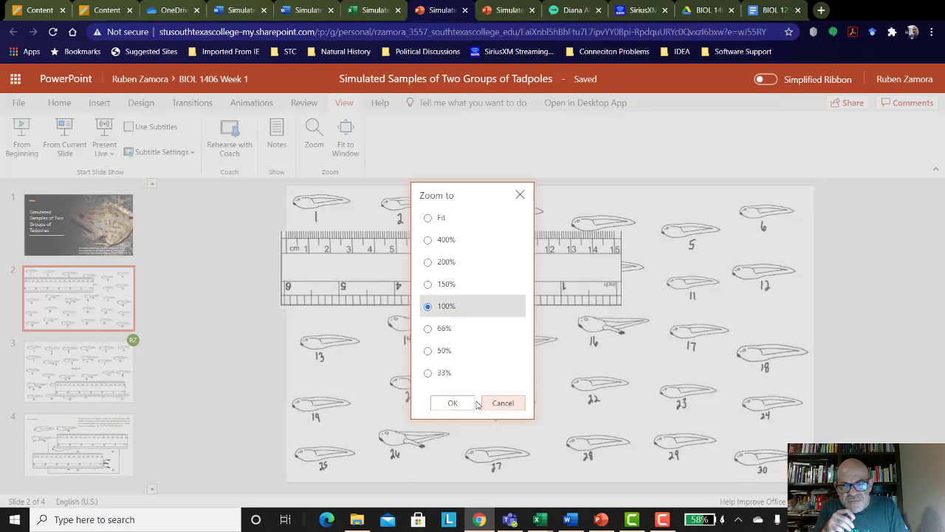
left_click(453, 402)
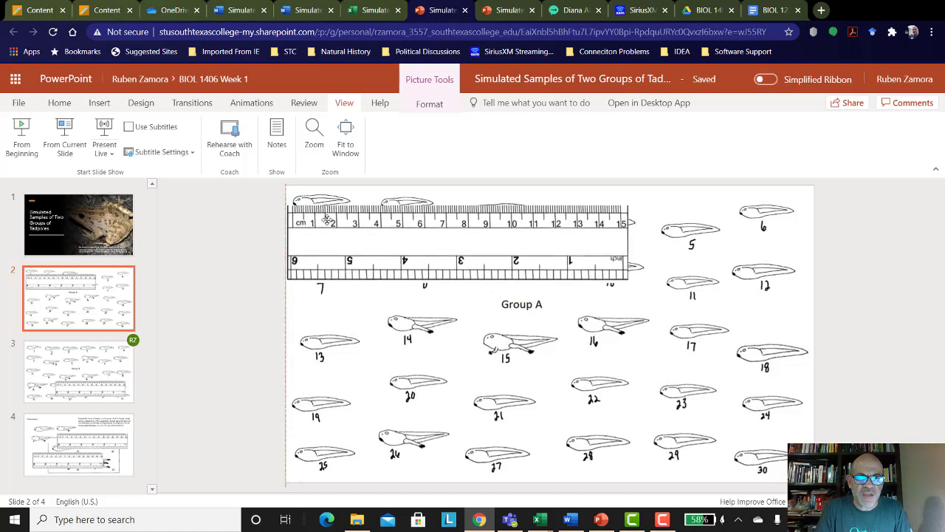
Select the ruler and align its zero mark with tadpole 1.
left_click(458, 248)
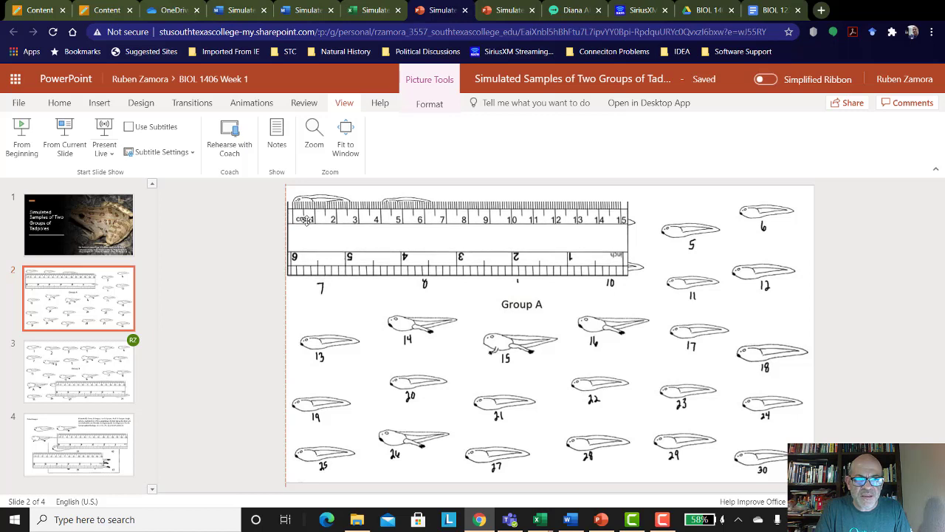
left_click(457, 236)
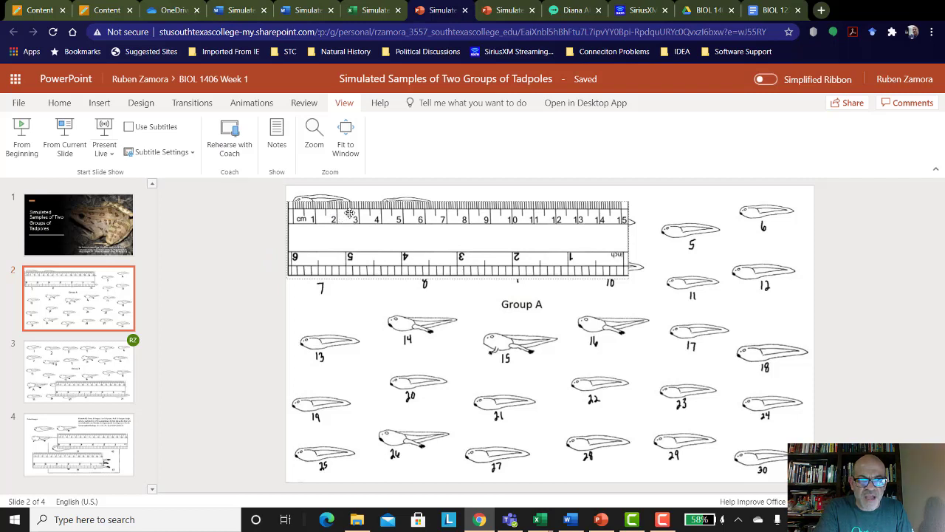
mouse_move(350, 209)
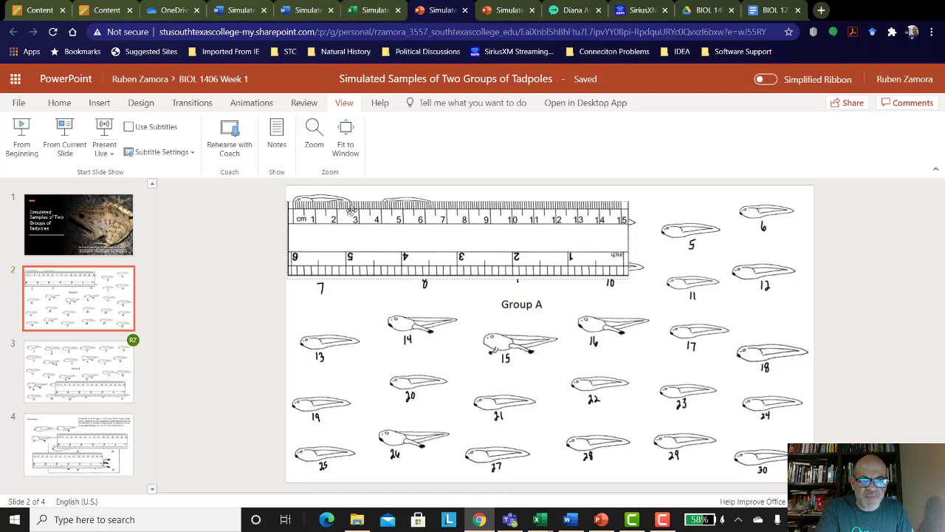
mouse_move(352, 215)
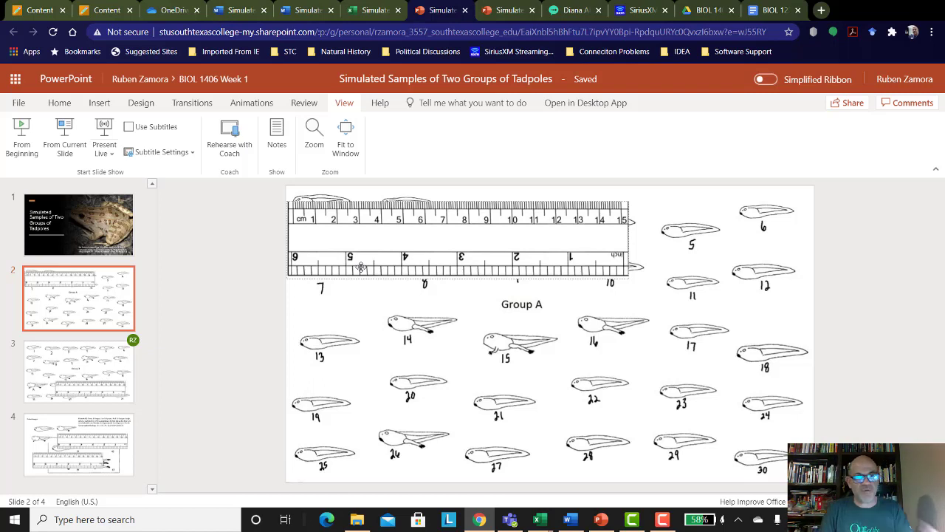
mouse_move(378, 242)
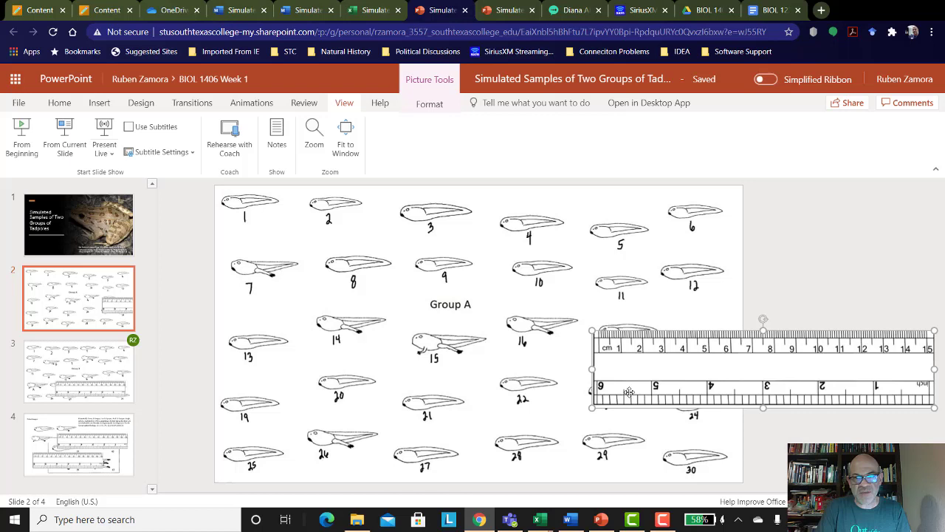
mouse_move(626, 348)
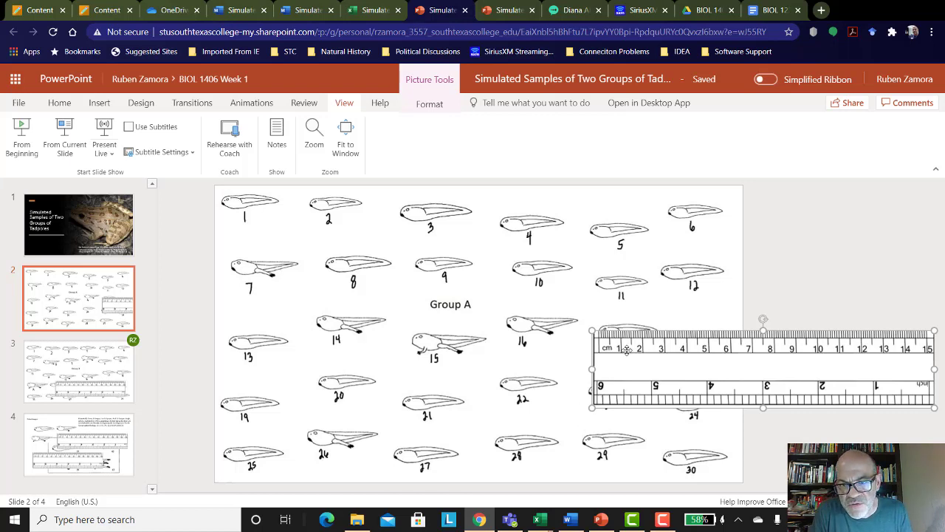
mouse_move(655, 343)
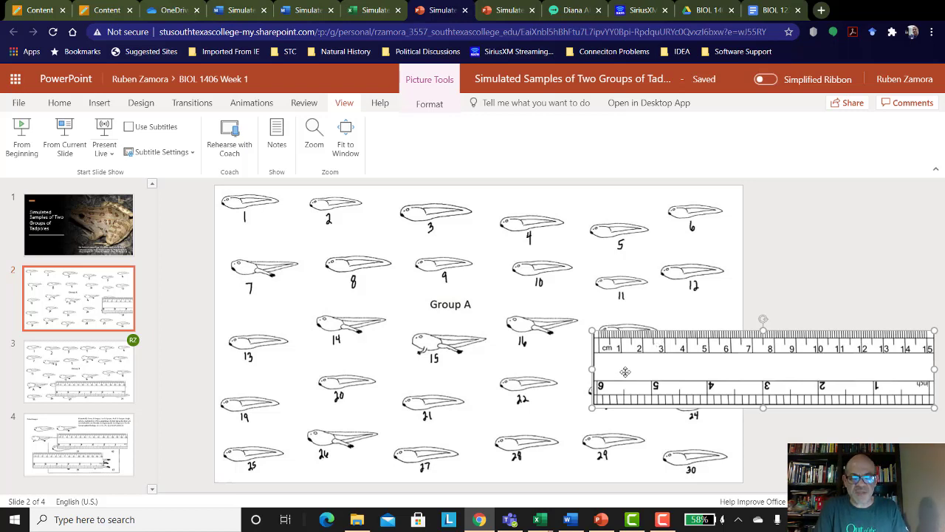
Drag the ruler down over tadpoles 29 and 30.
left_click_drag(764, 369, 672, 472)
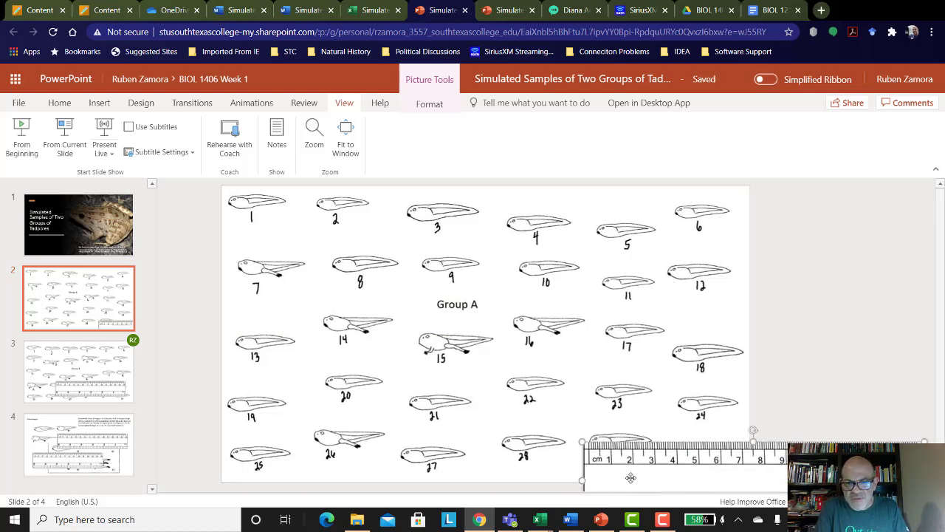
mouse_move(643, 473)
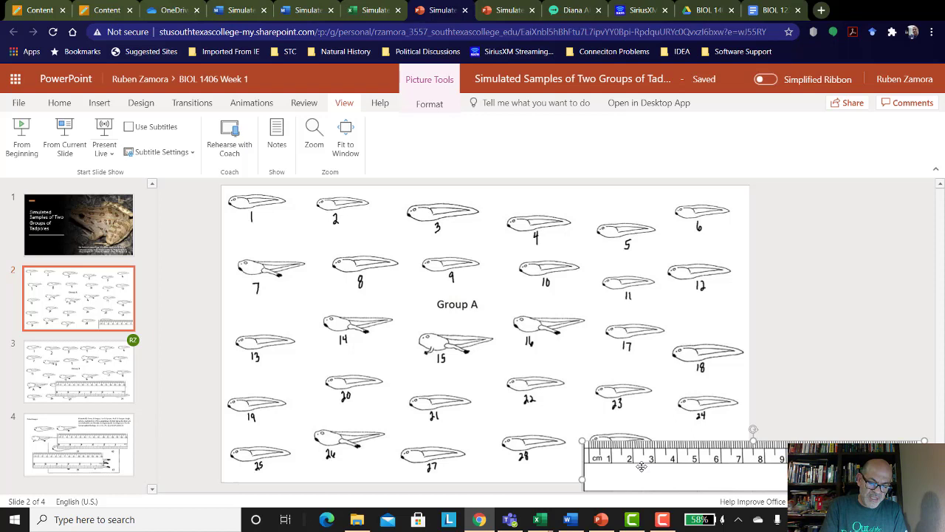
mouse_move(668, 467)
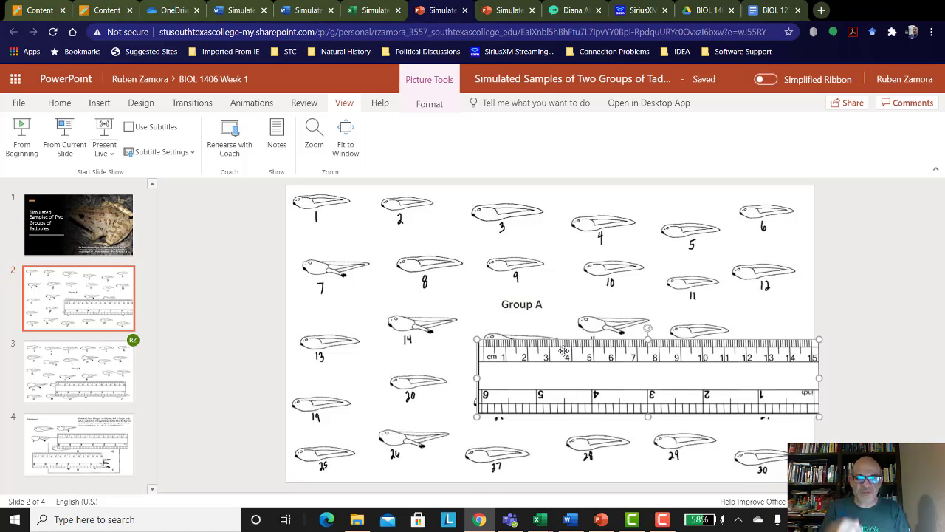
mouse_move(580, 350)
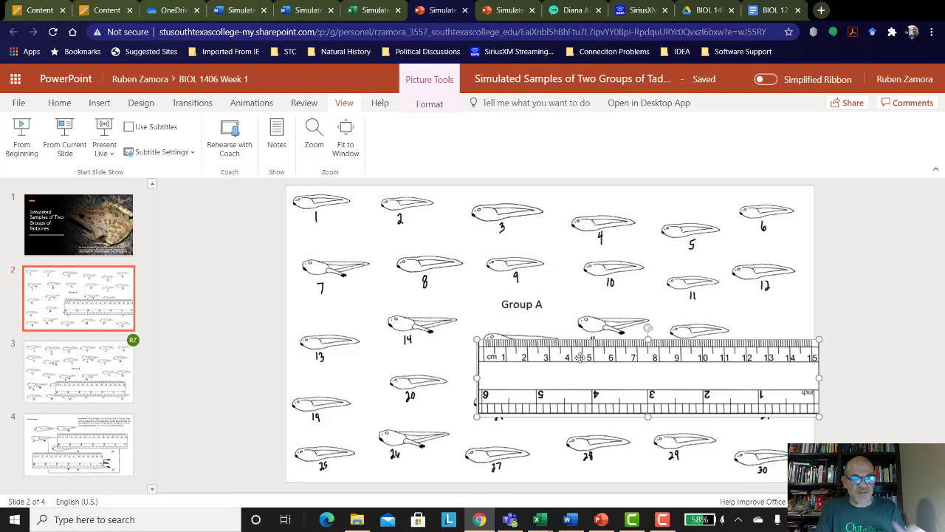
mouse_move(66, 367)
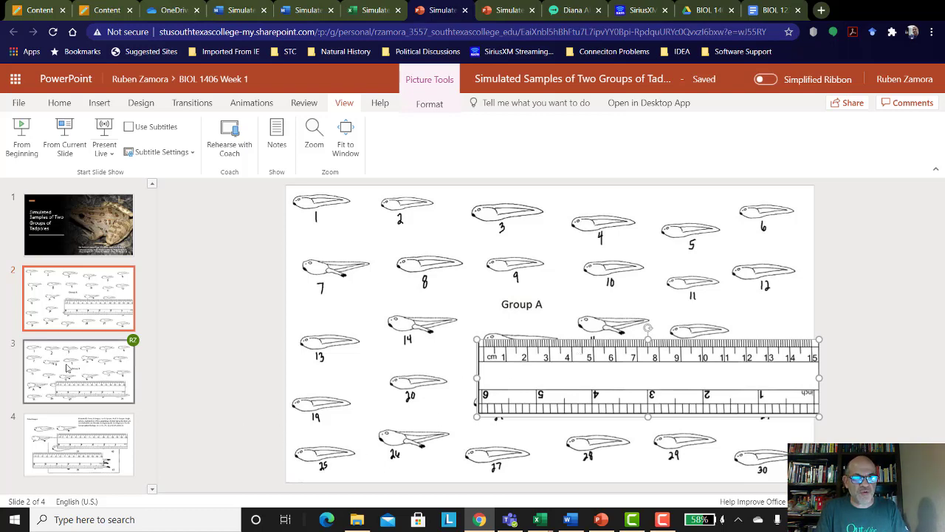
View the Group B slide, then switch to the Word raw data table.
left_click(79, 371)
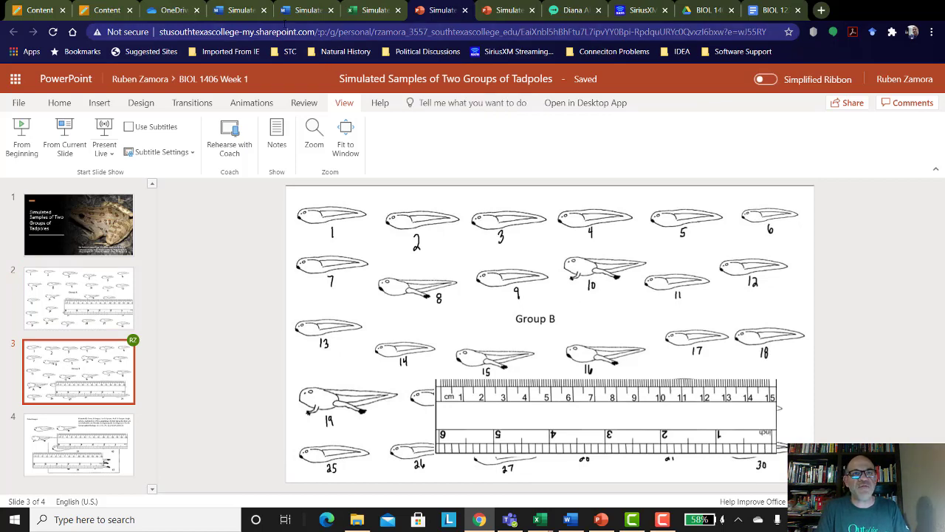
left_click(299, 9)
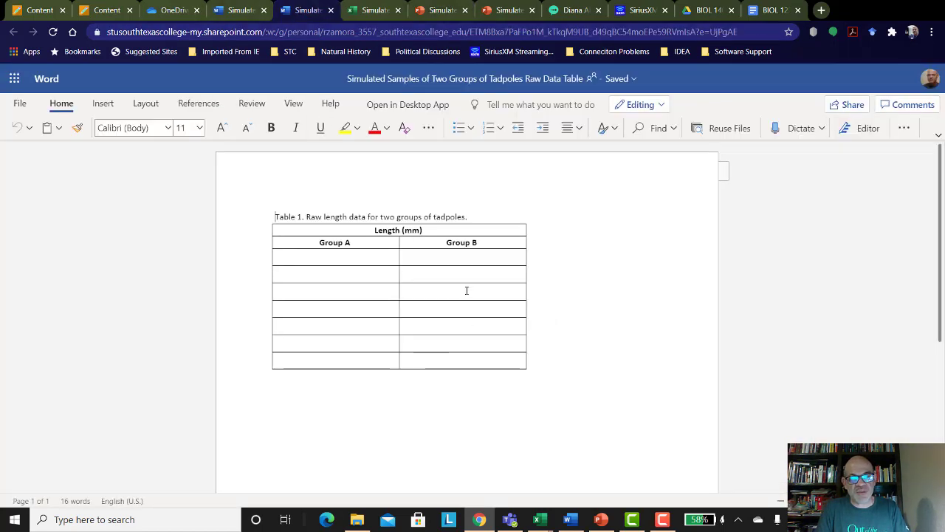